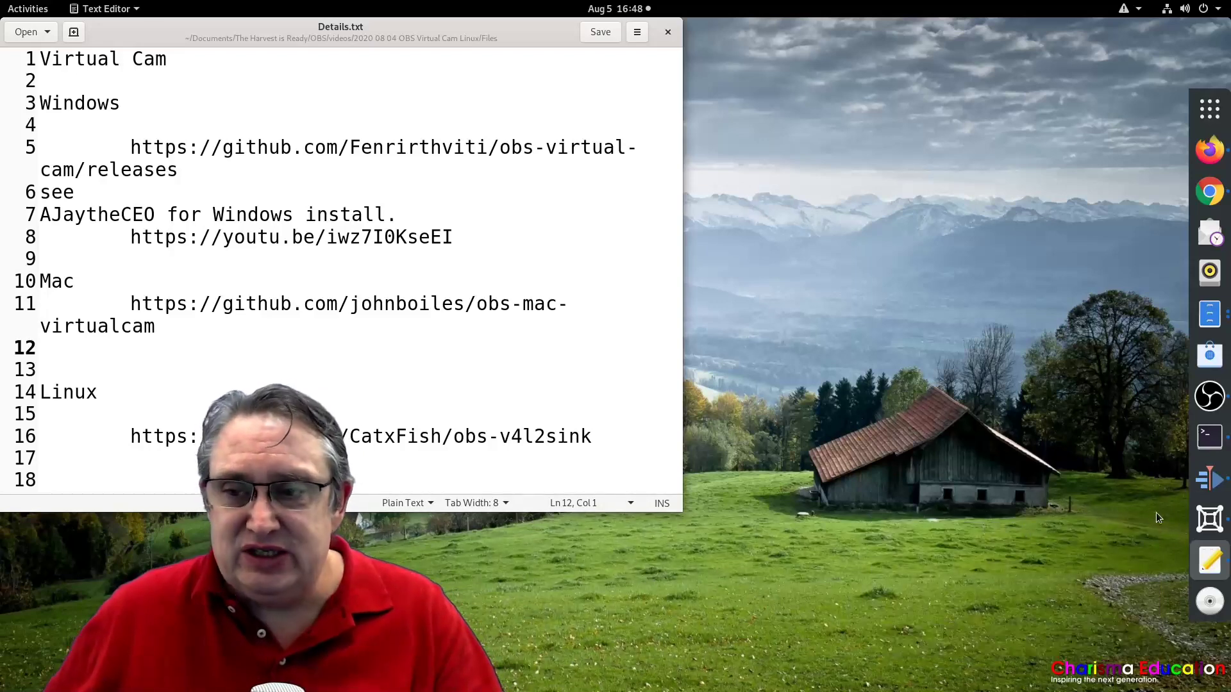
pyautogui.moveTo(1209, 191)
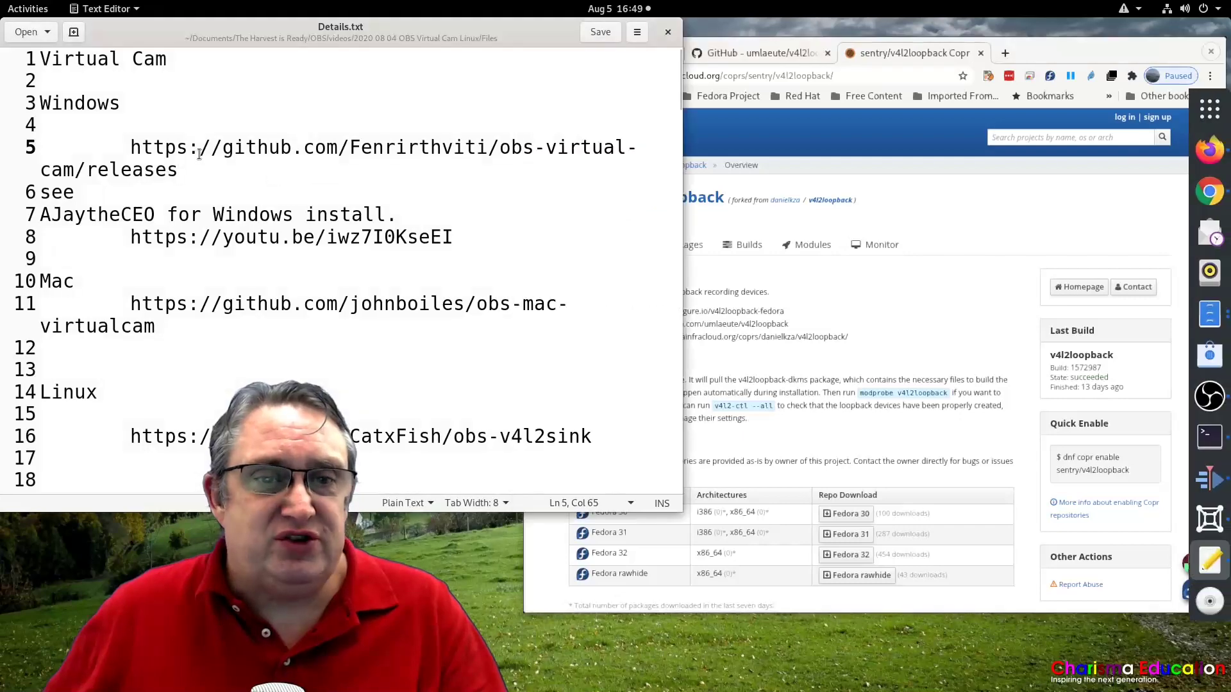
# - Select the obs-mac-virtualcam link and the v4lloopback word while scrolling the notes
pyautogui.moveTo(130, 146); pyautogui.dragTo(178, 169)
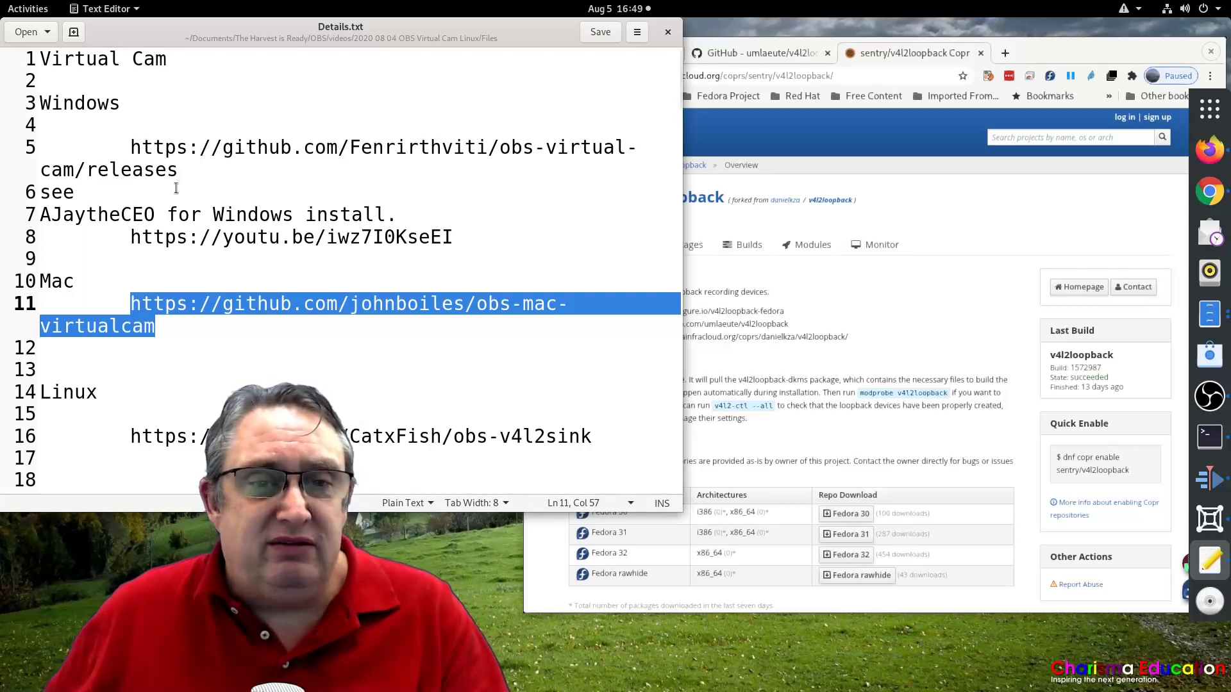
pyautogui.scroll(-3)
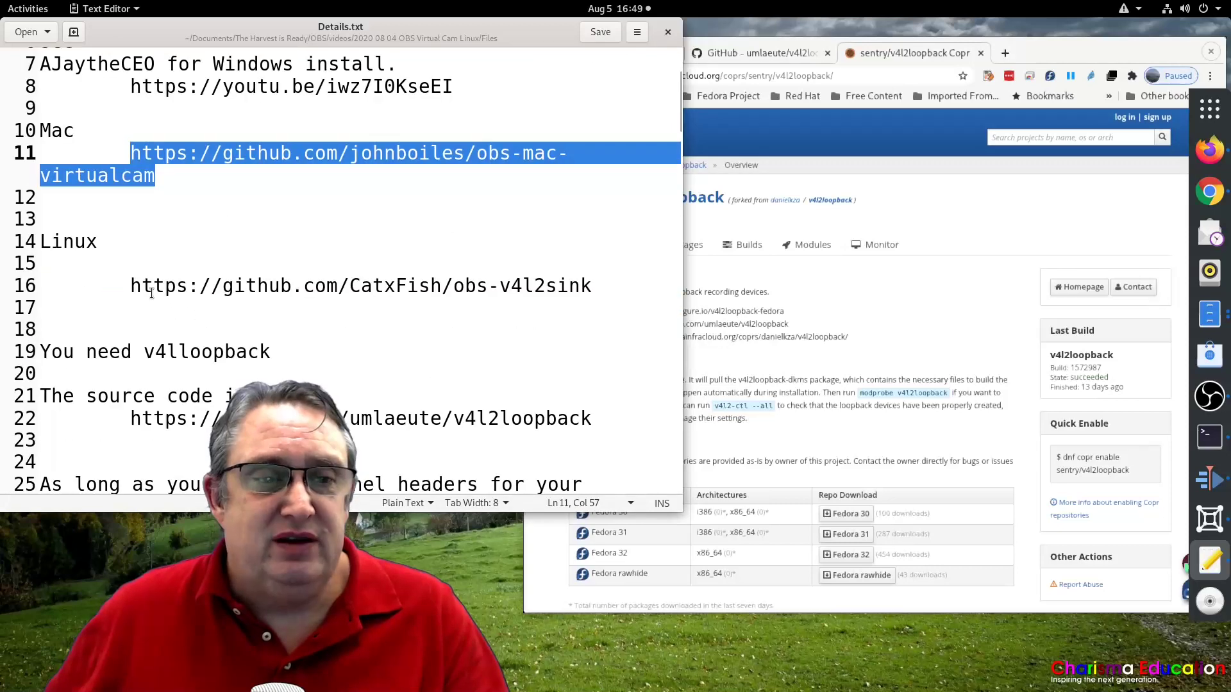
pyautogui.doubleClick(158, 285)
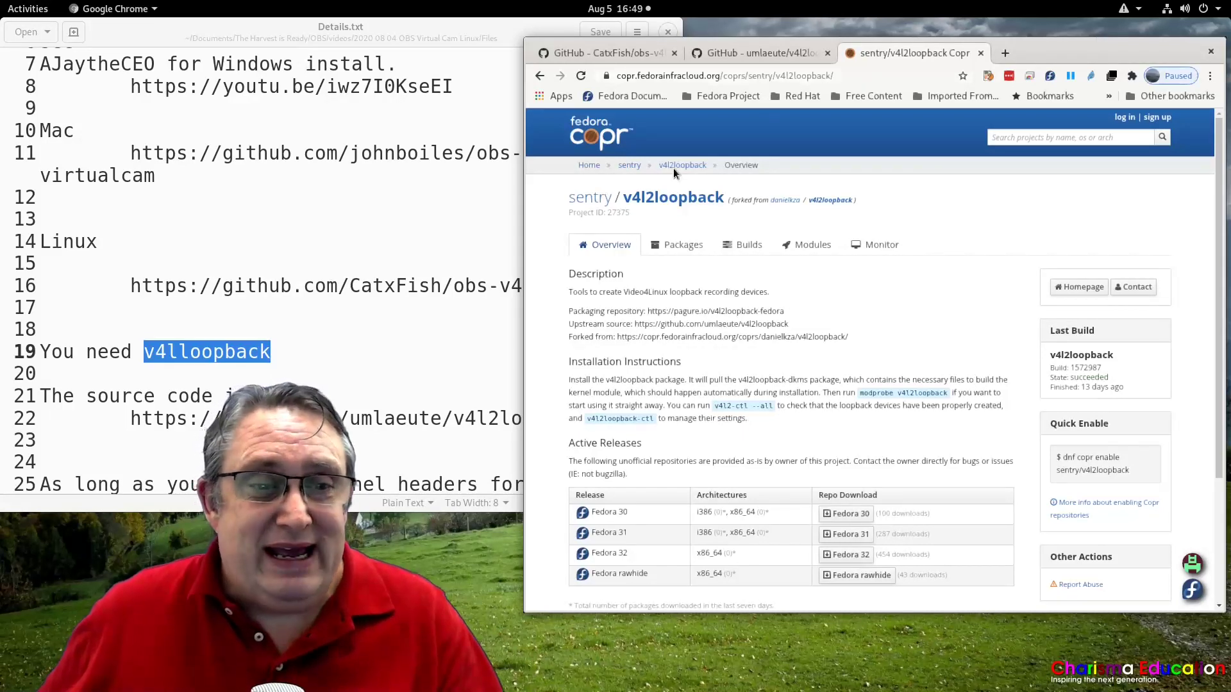
pyautogui.scroll(-3)
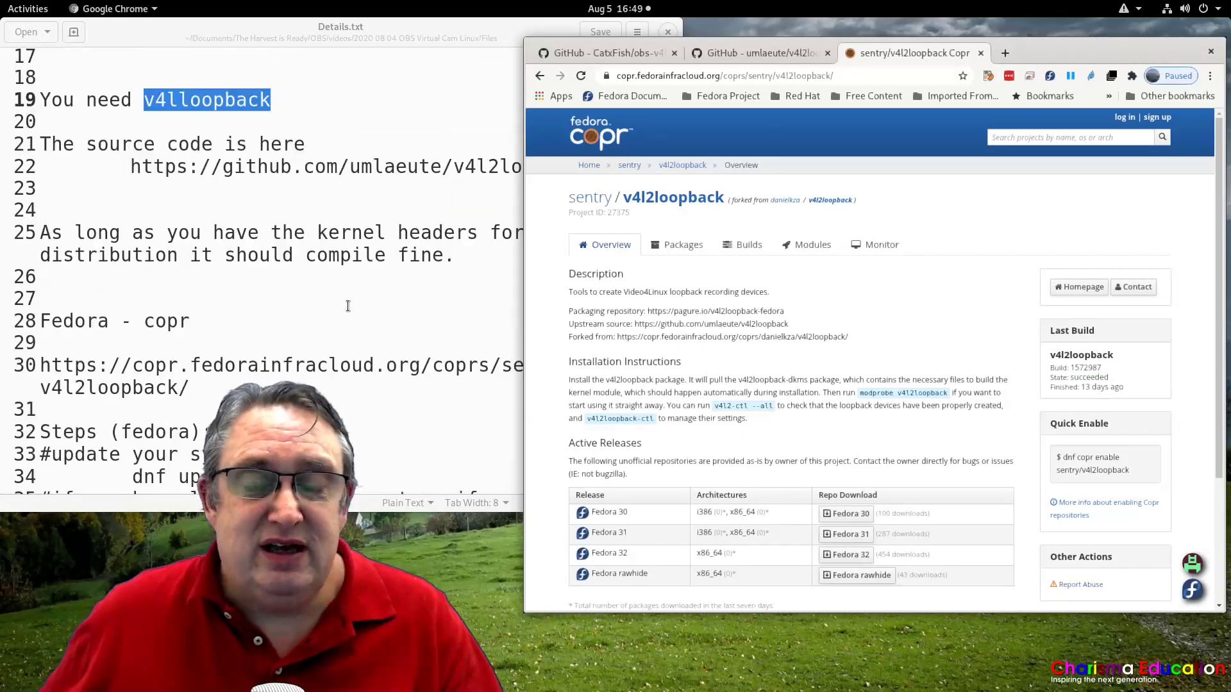
# - Switch to the umlaeute/v4l2loopback GitHub page and scroll through its README
pyautogui.click(756, 53)
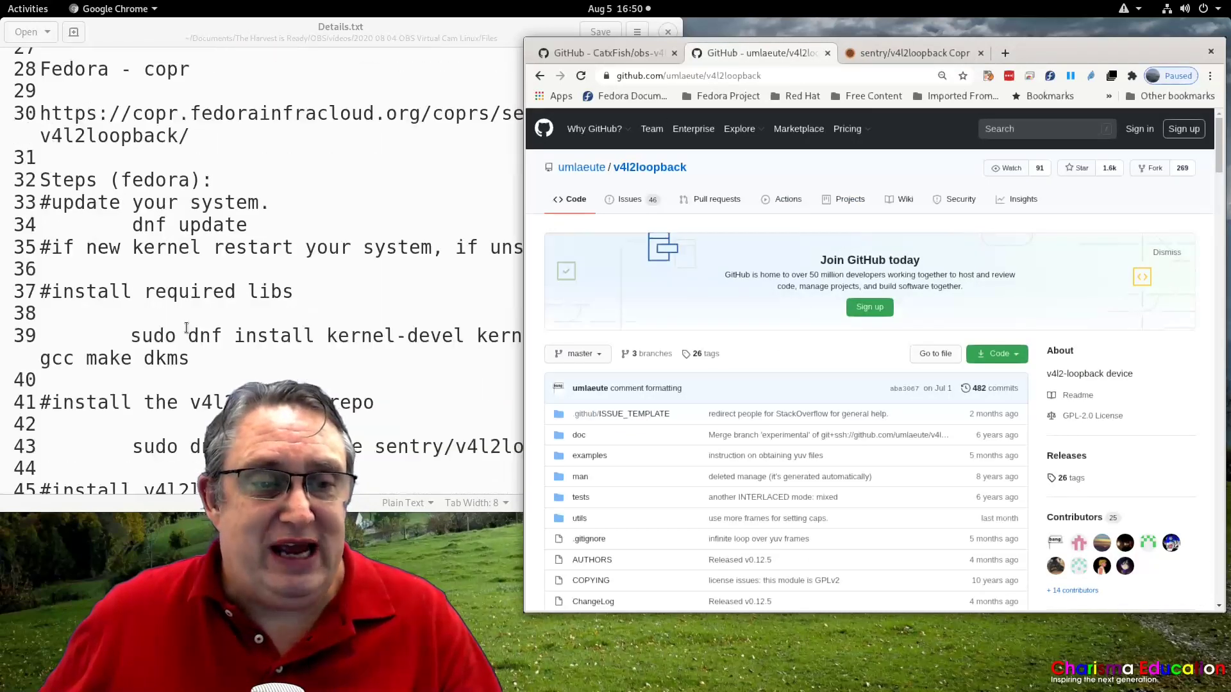
pyautogui.scroll(-3)
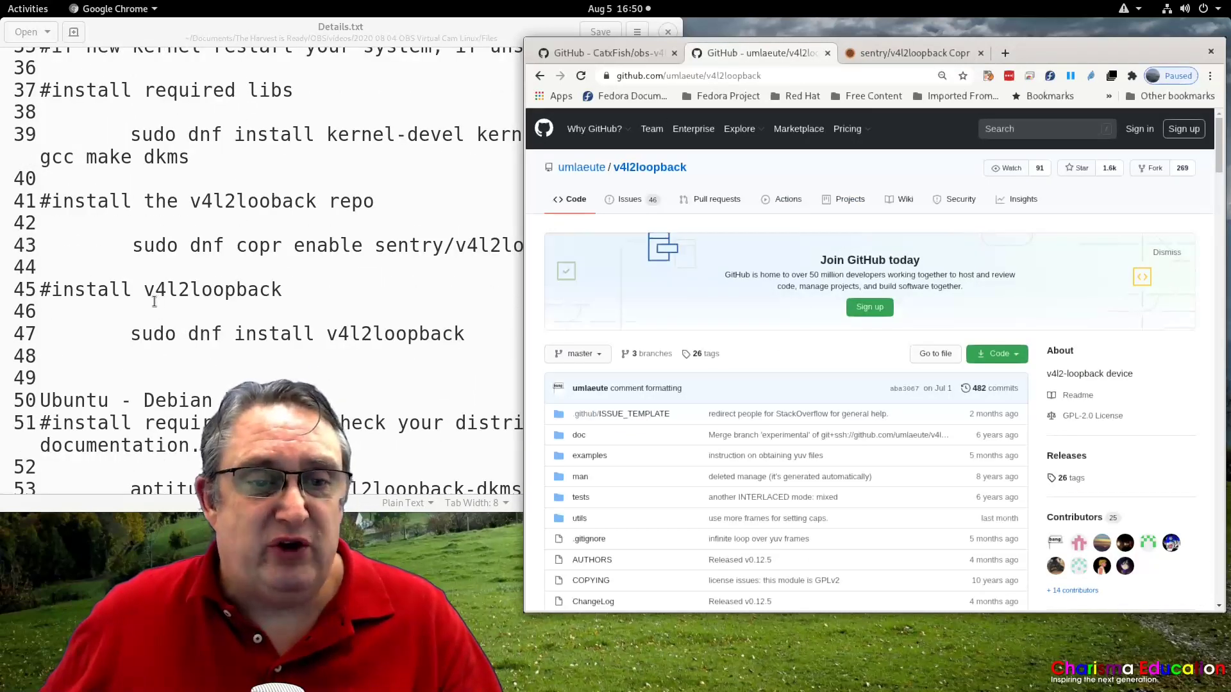
pyautogui.scroll(-3)
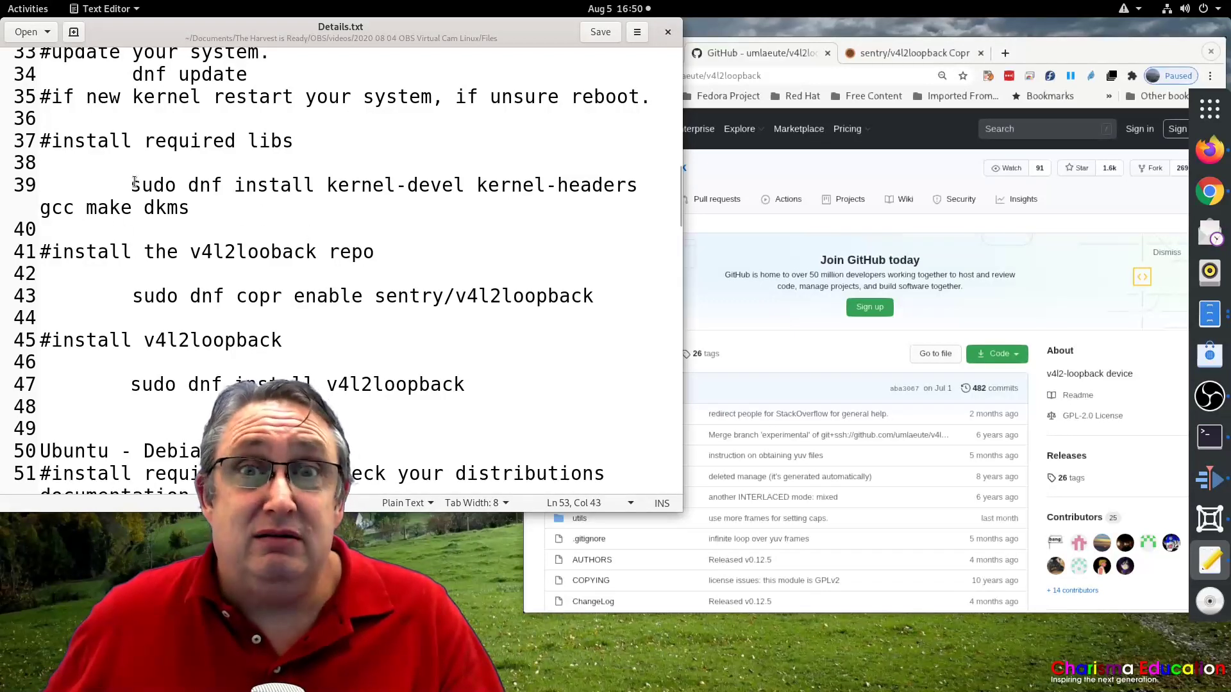
# - Run the dnf install of kernel-devel, kernel-headers, gcc, make and dkms in the Fedora VM terminal
pyautogui.doubleClick(145, 185)
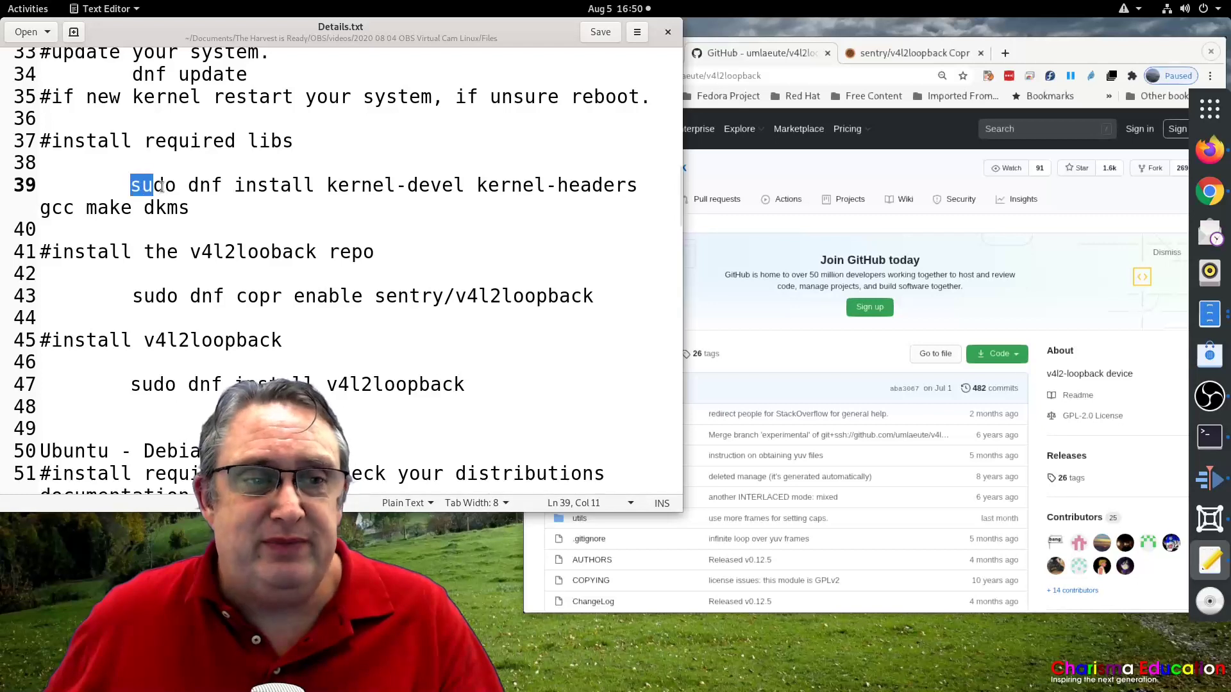
pyautogui.moveTo(137, 185); pyautogui.dragTo(189, 207)
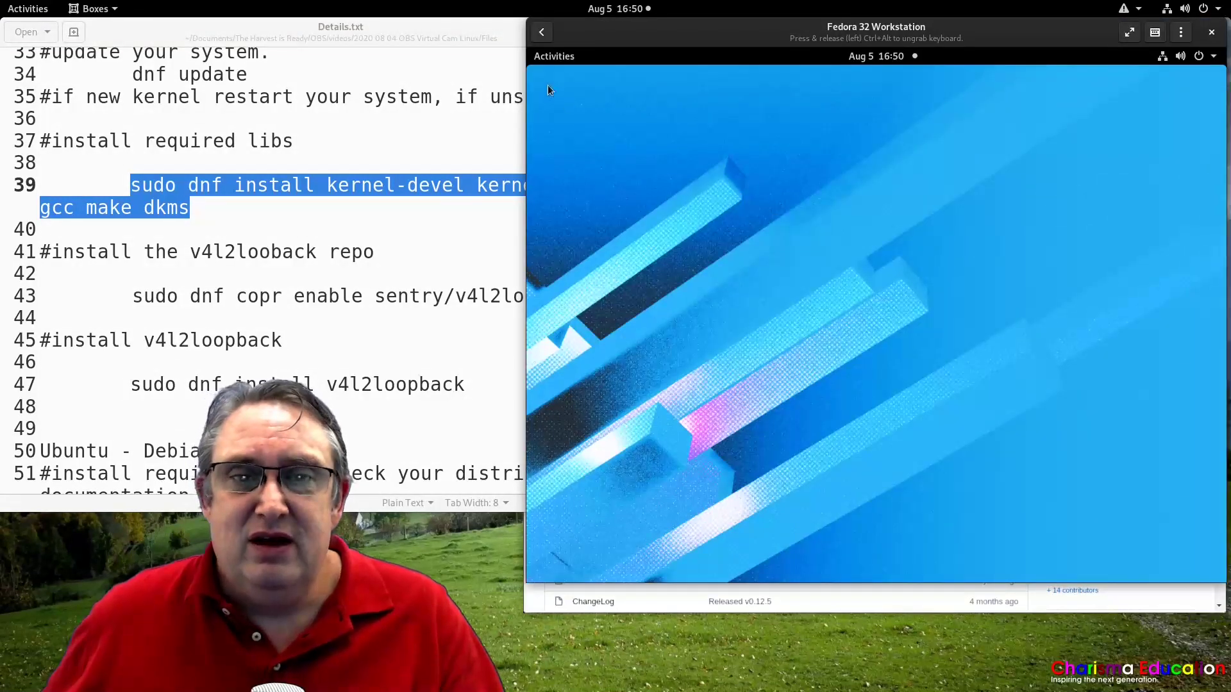
pyautogui.click(554, 55)
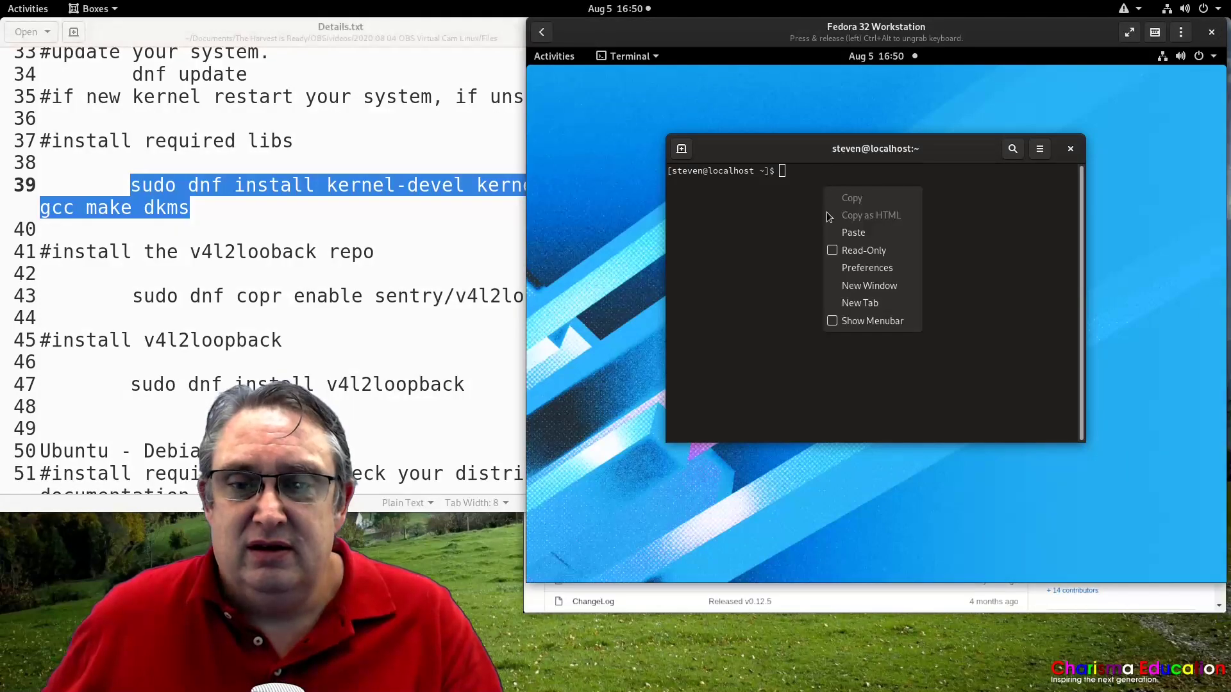
pyautogui.click(853, 232)
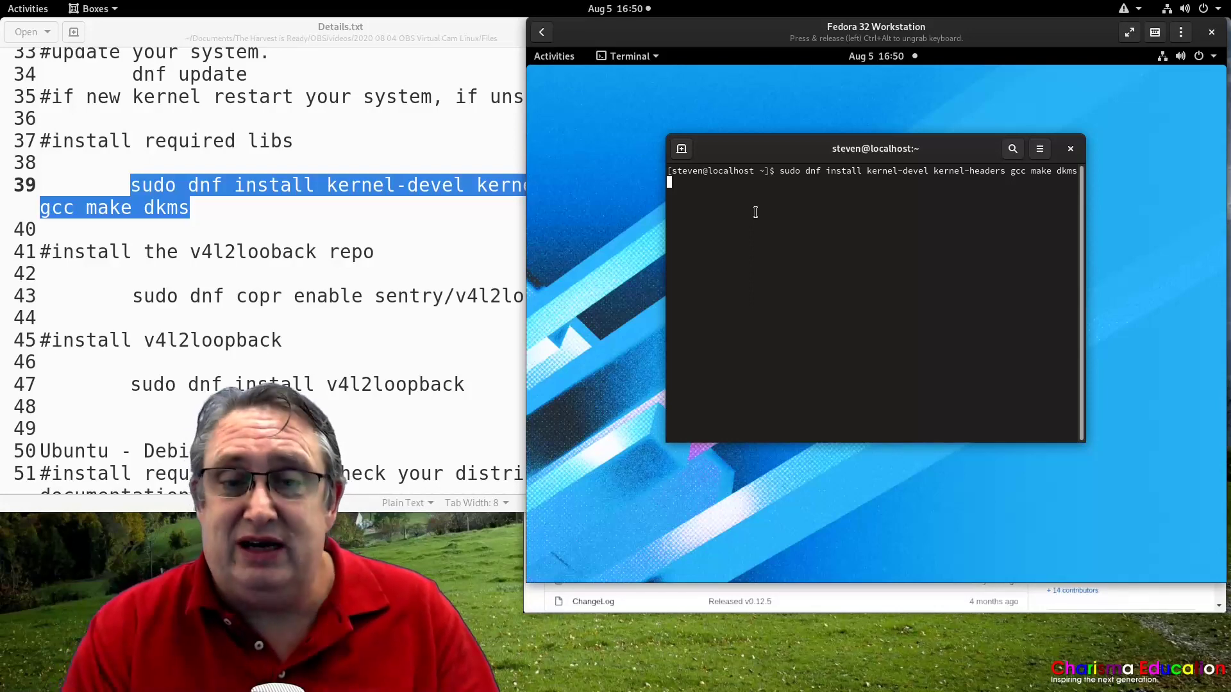
pyautogui.press('Return')
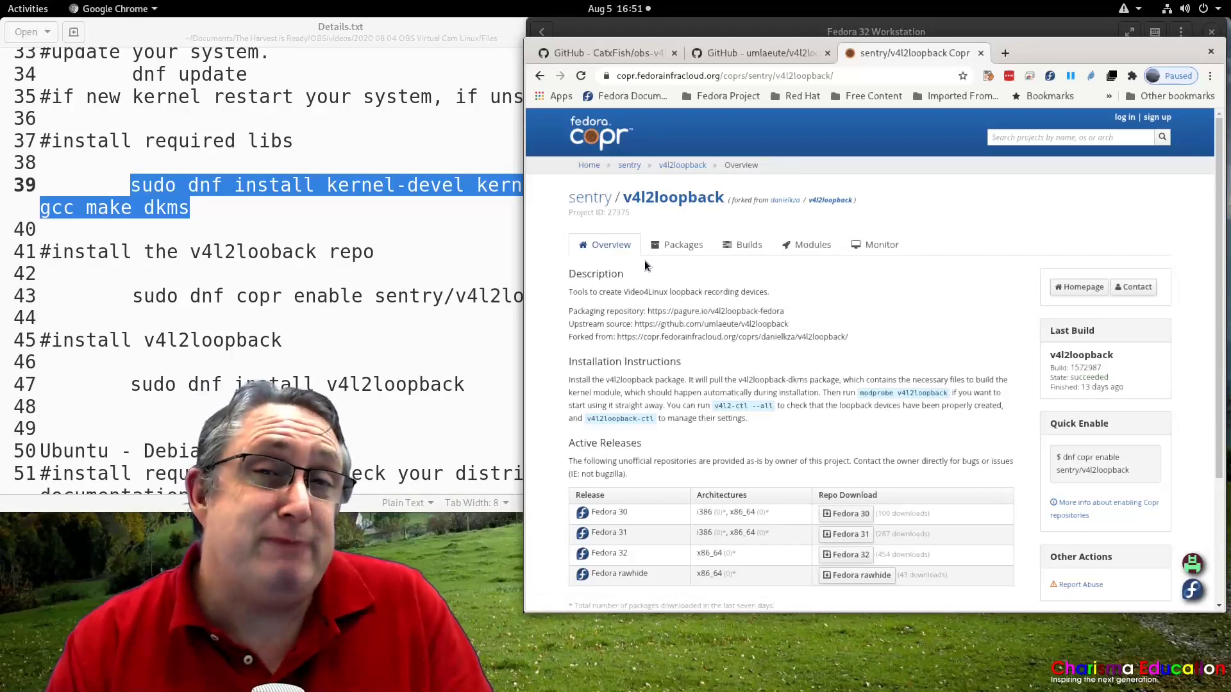
pyautogui.moveTo(647, 282)
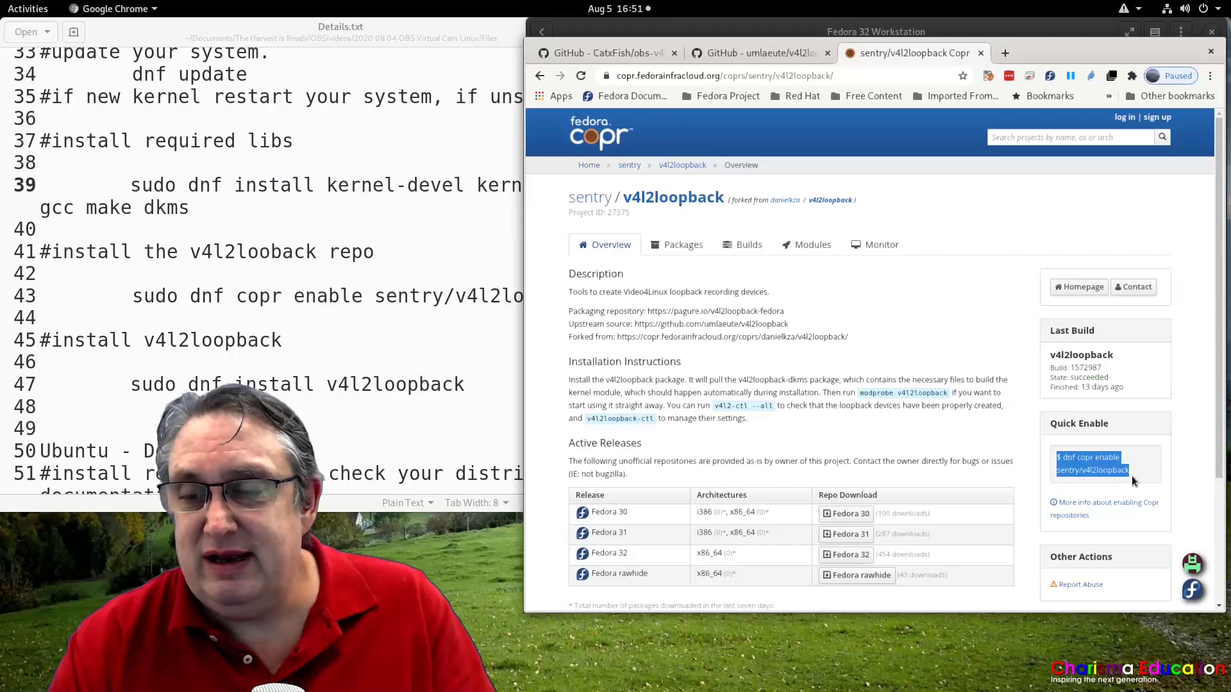
pyautogui.moveTo(910, 456)
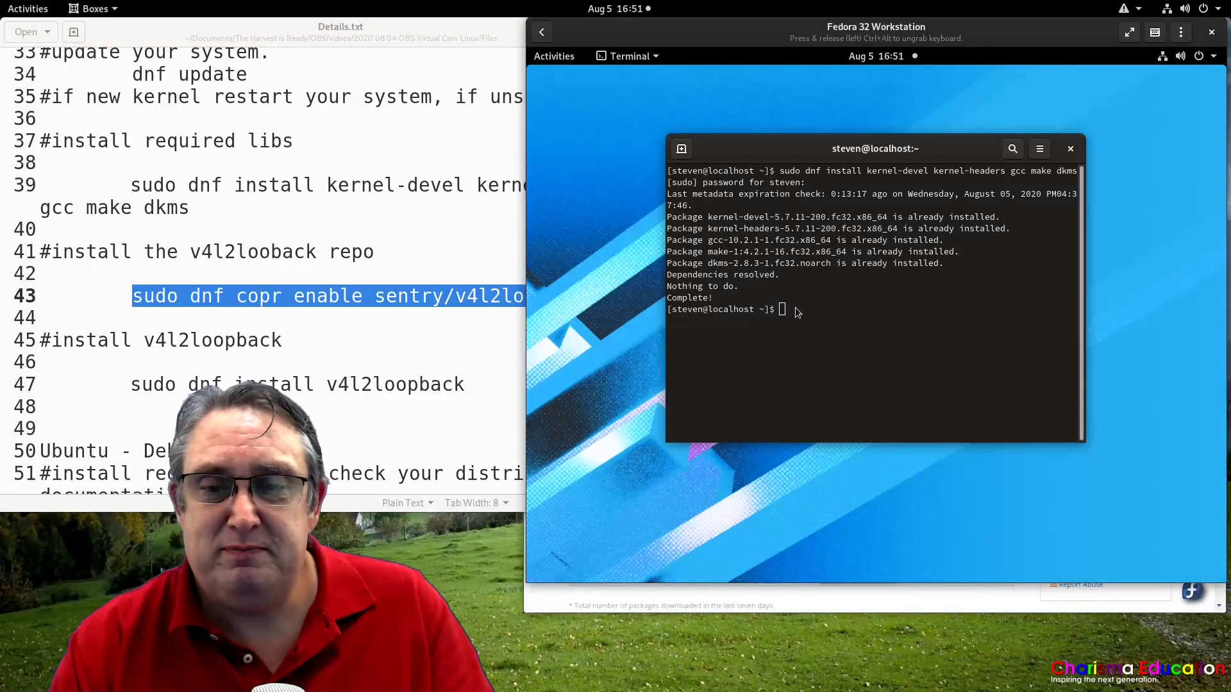
# - Enable the sentry/v4l2loopback Copr repository, answering y to the prompt
pyautogui.rightClick(781, 309)
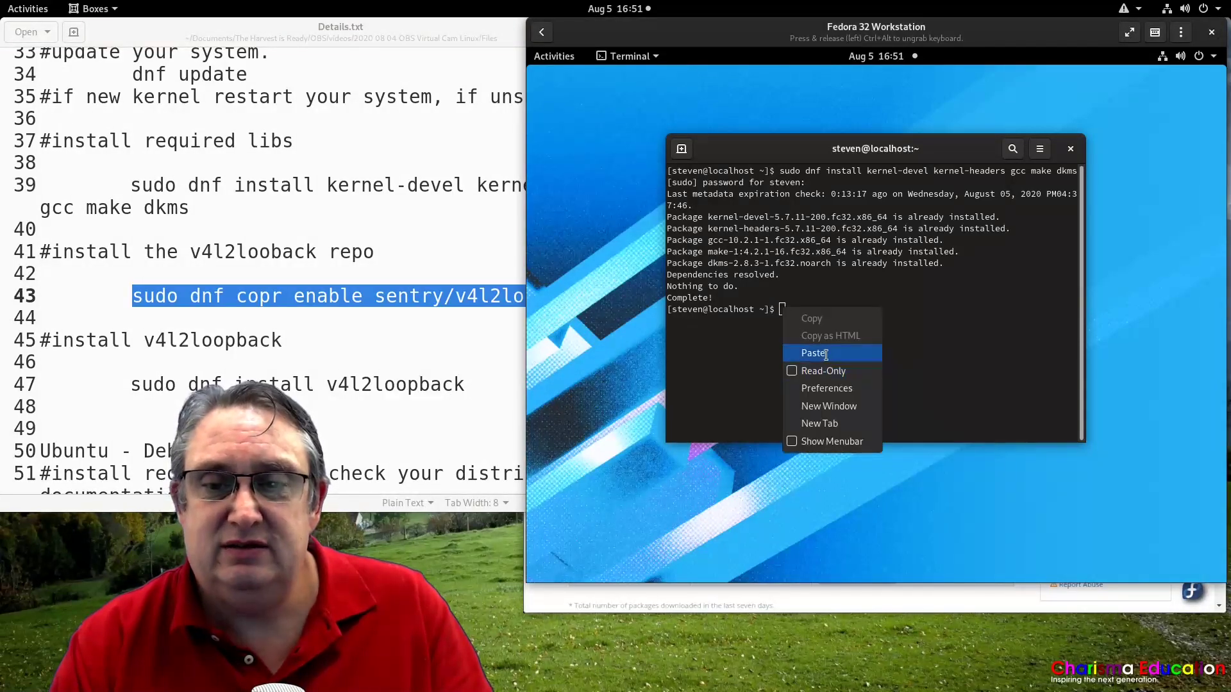
pyautogui.click(813, 354)
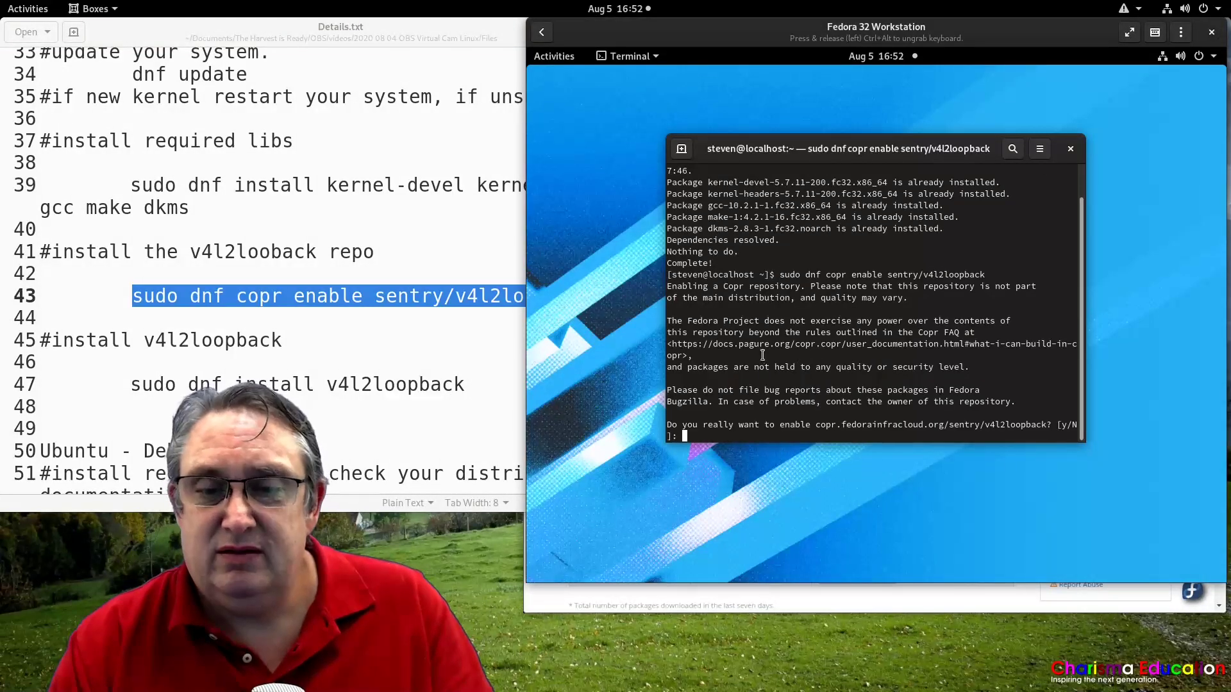
pyautogui.write('y')
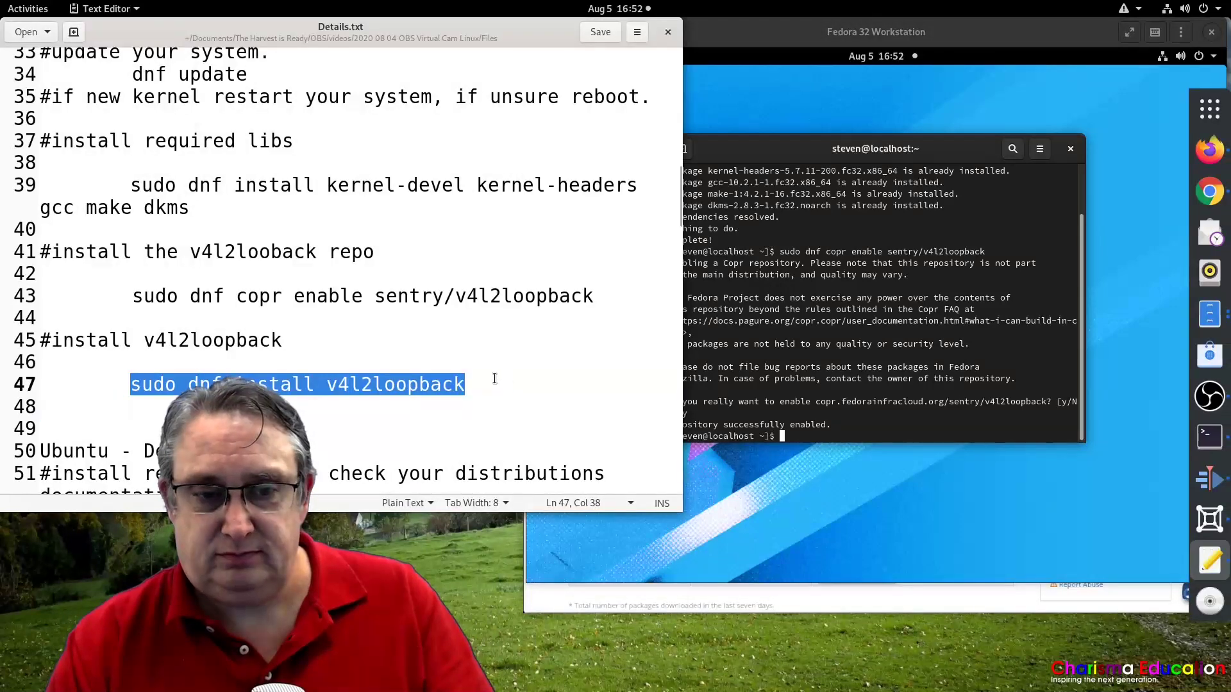
# - Install v4l2loopback and modprobe it with exclusive_caps=1, video_nr=10, card_label "OBS Stream"
pyautogui.rightClick(296, 384)
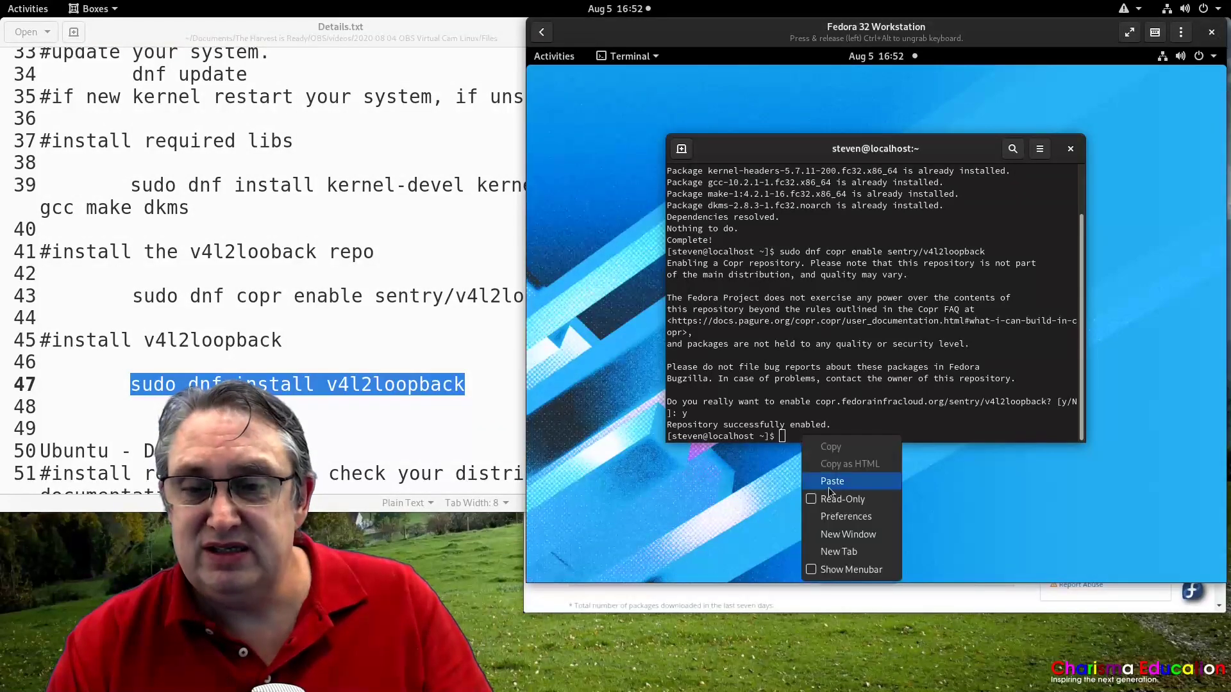
pyautogui.click(831, 481)
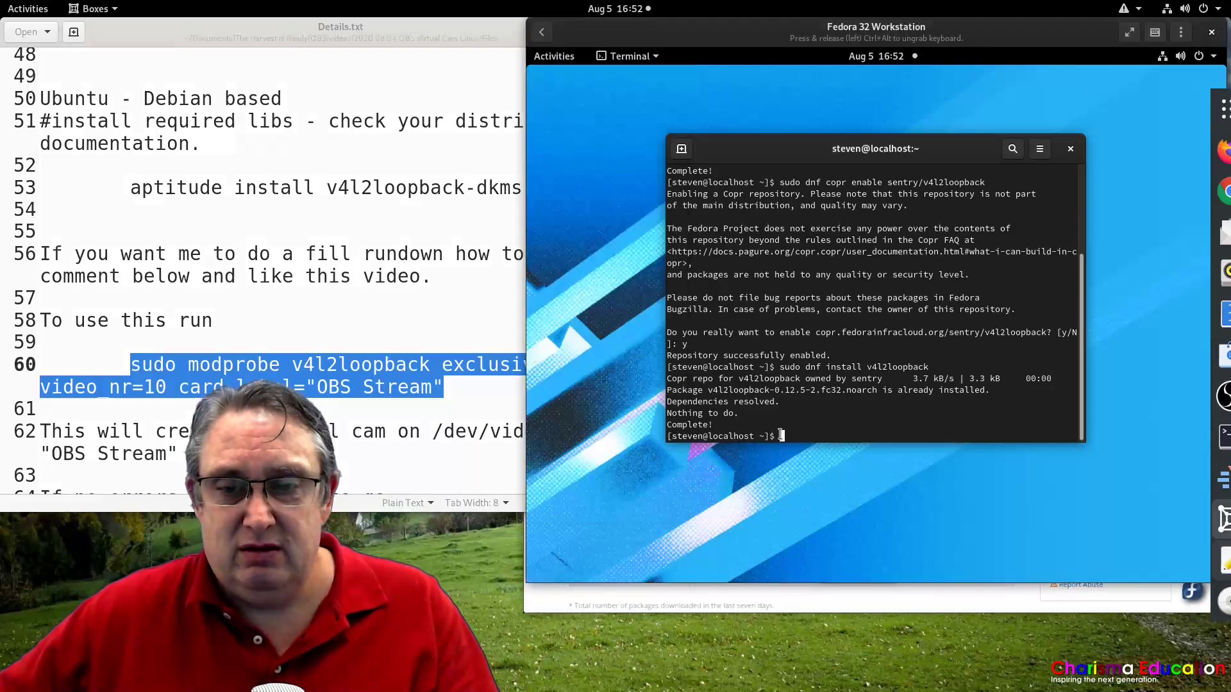
pyautogui.write('sudo modprobe v4l2loopback exclusive_caps=1 video_nr=10 card_label="OBS Stream"')
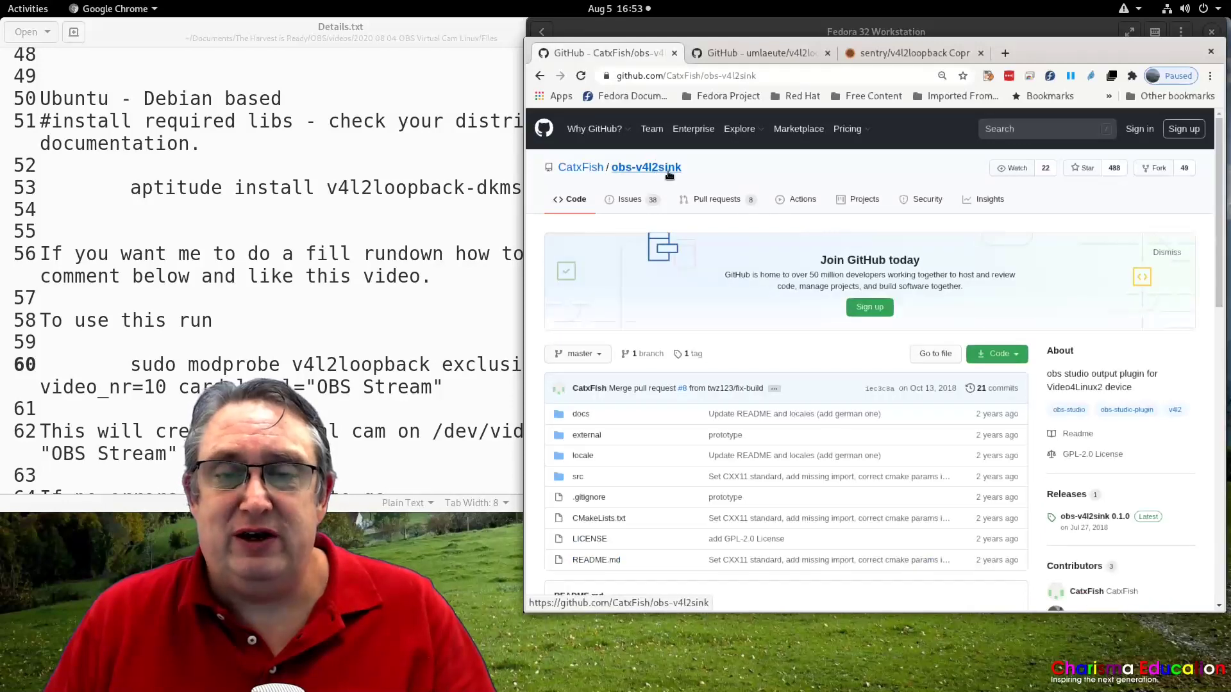
# - Scroll the obs-v4l2sink README down to its Usage and Build sections
pyautogui.scroll(-3)
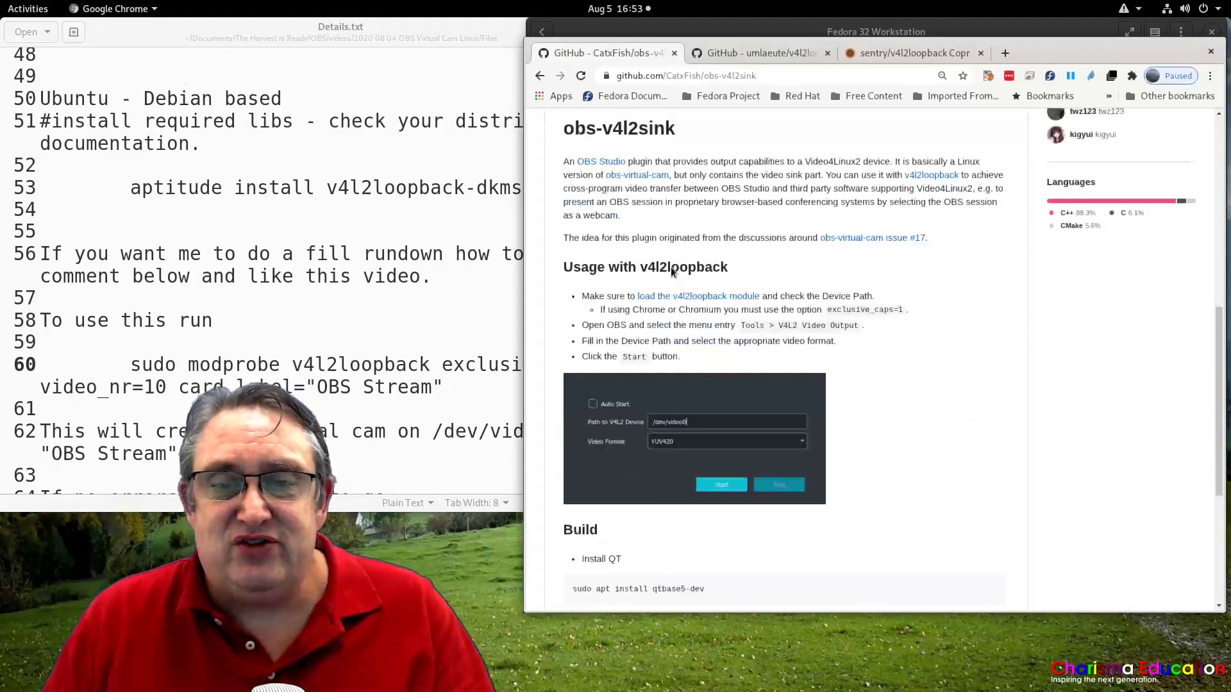
pyautogui.scroll(-3)
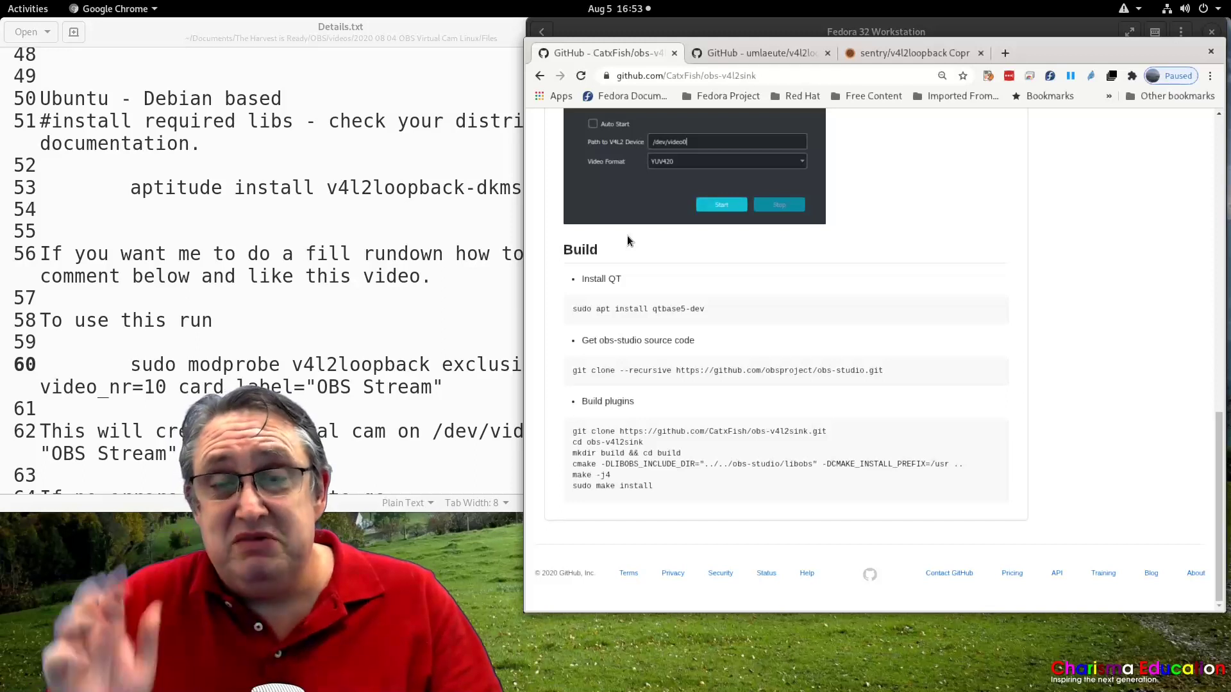
pyautogui.moveTo(694, 379)
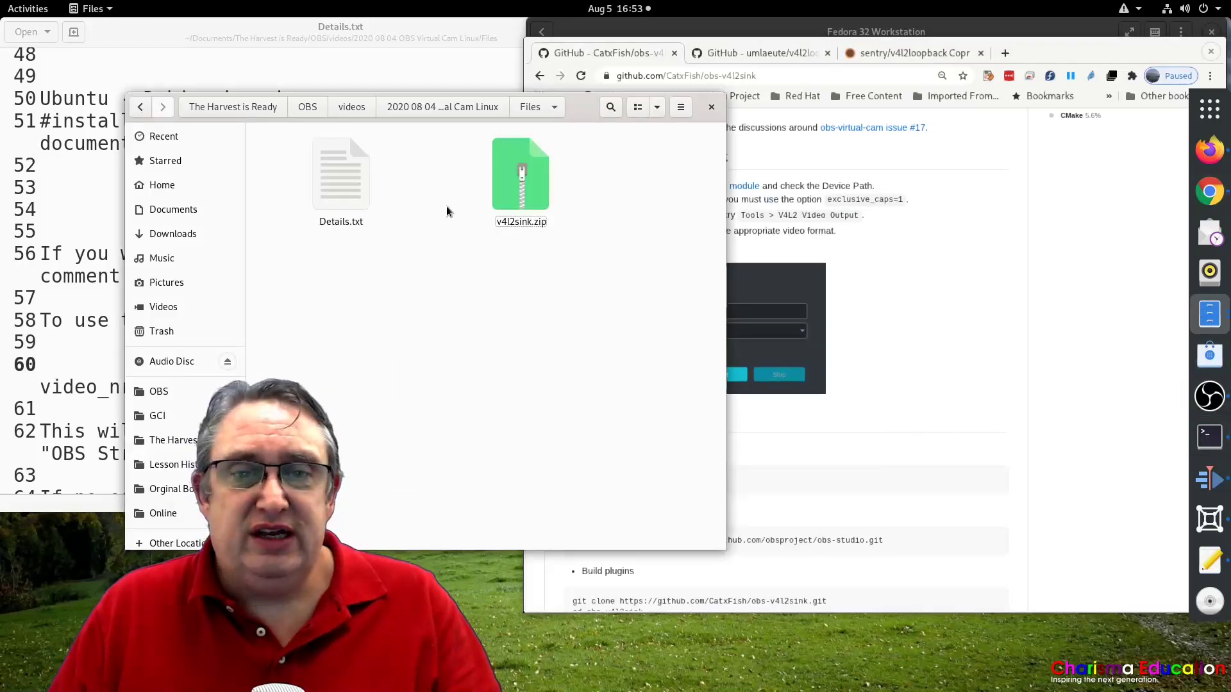
# - Close the VM terminal and extract v4l2sink.zip in Downloads into a v4l2sink folder
pyautogui.click(519, 173)
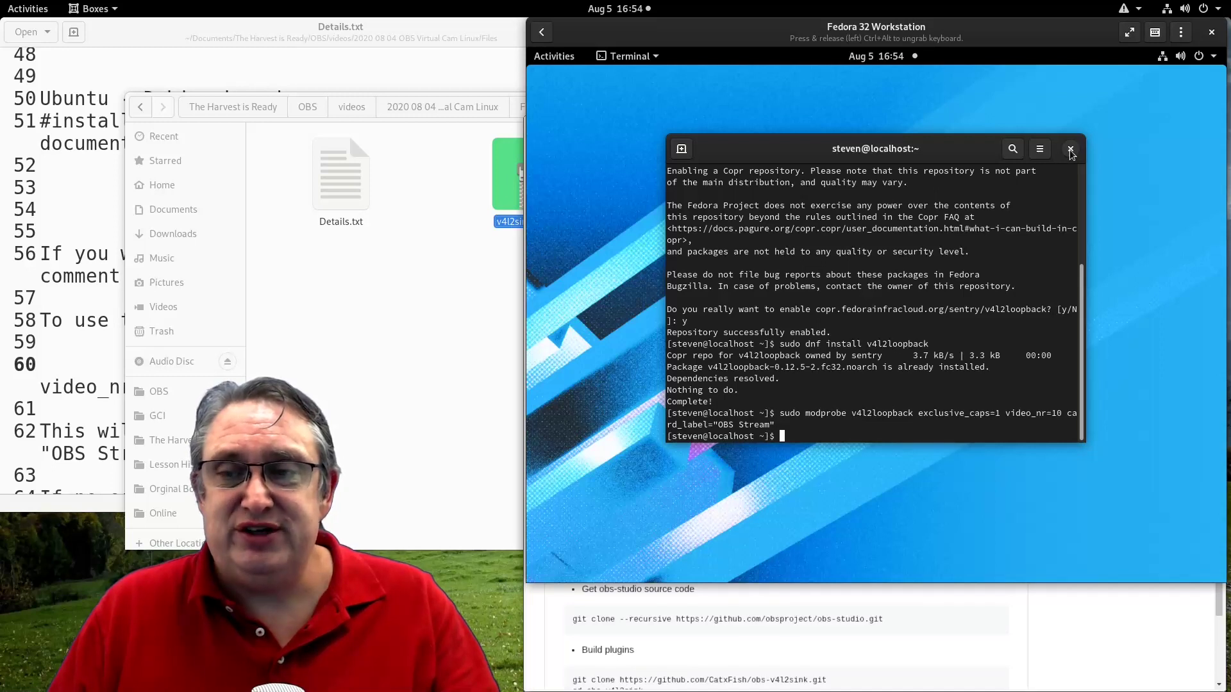
pyautogui.click(1069, 149)
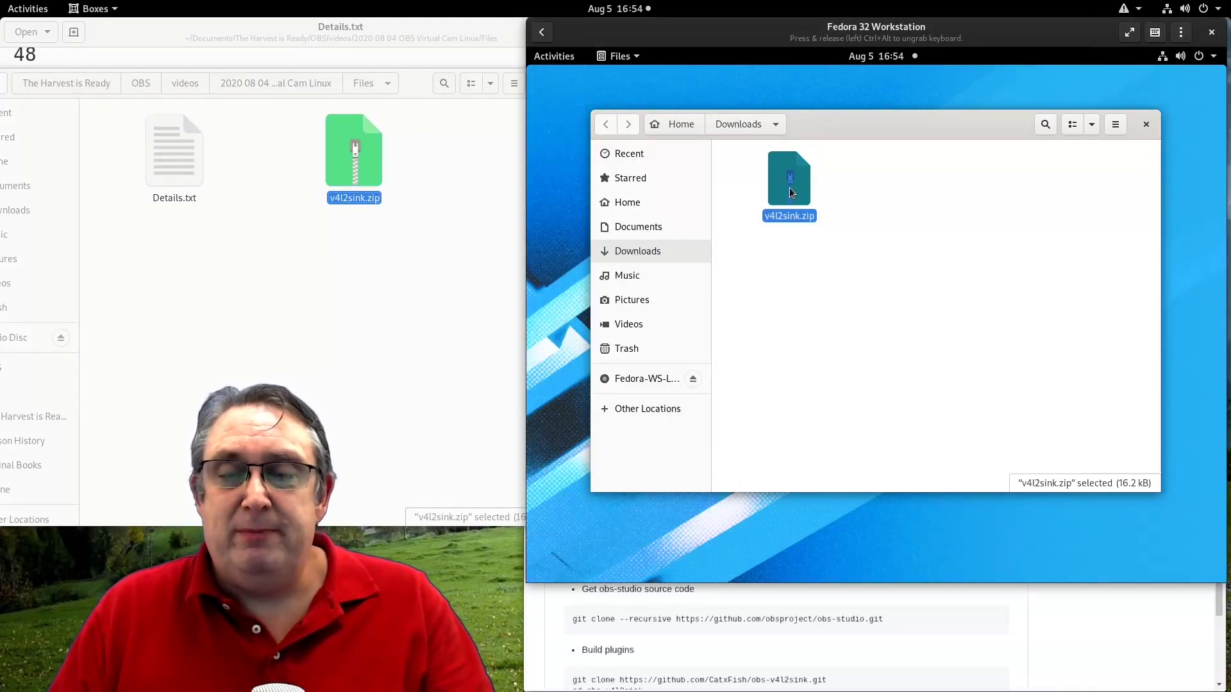
pyautogui.doubleClick(788, 177)
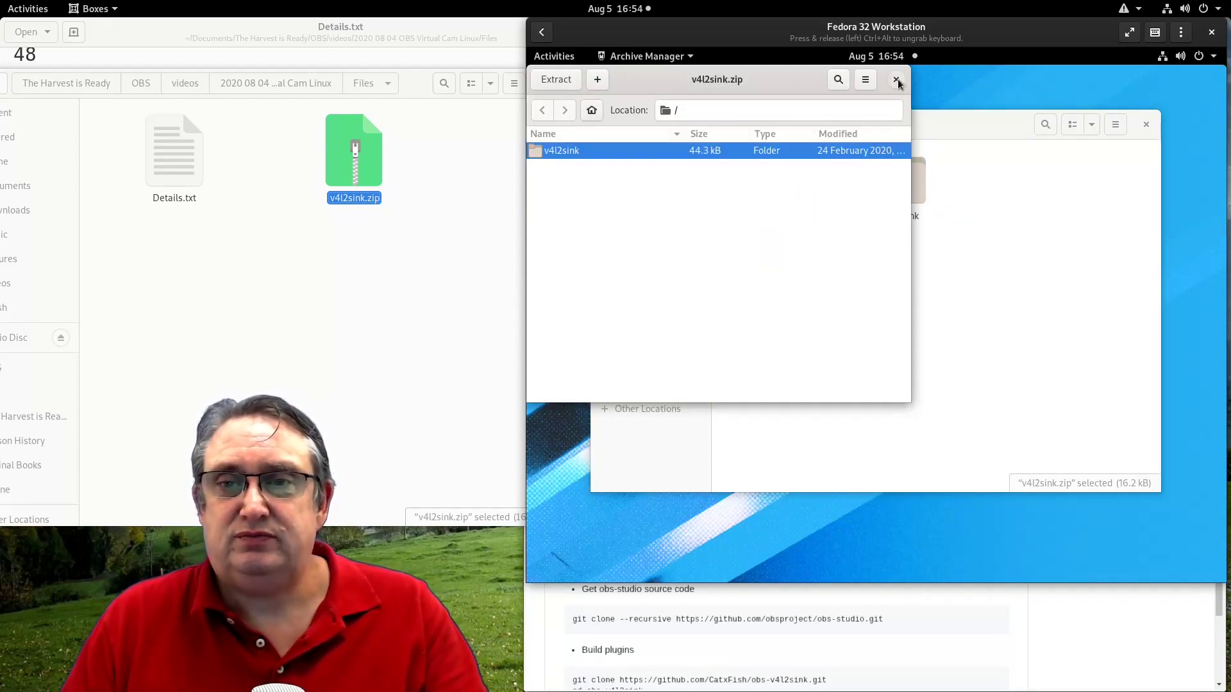
pyautogui.click(897, 79)
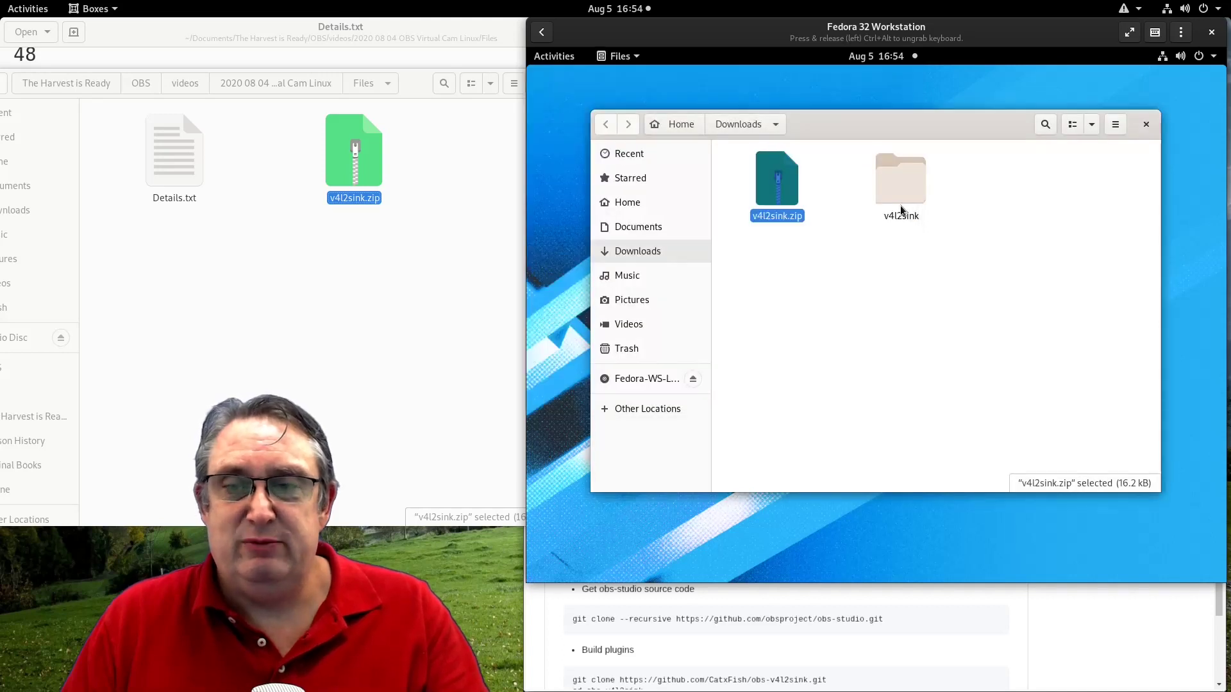
# - Cut the extracted v4l2sink folder so it can be moved elsewhere
pyautogui.rightClick(900, 177)
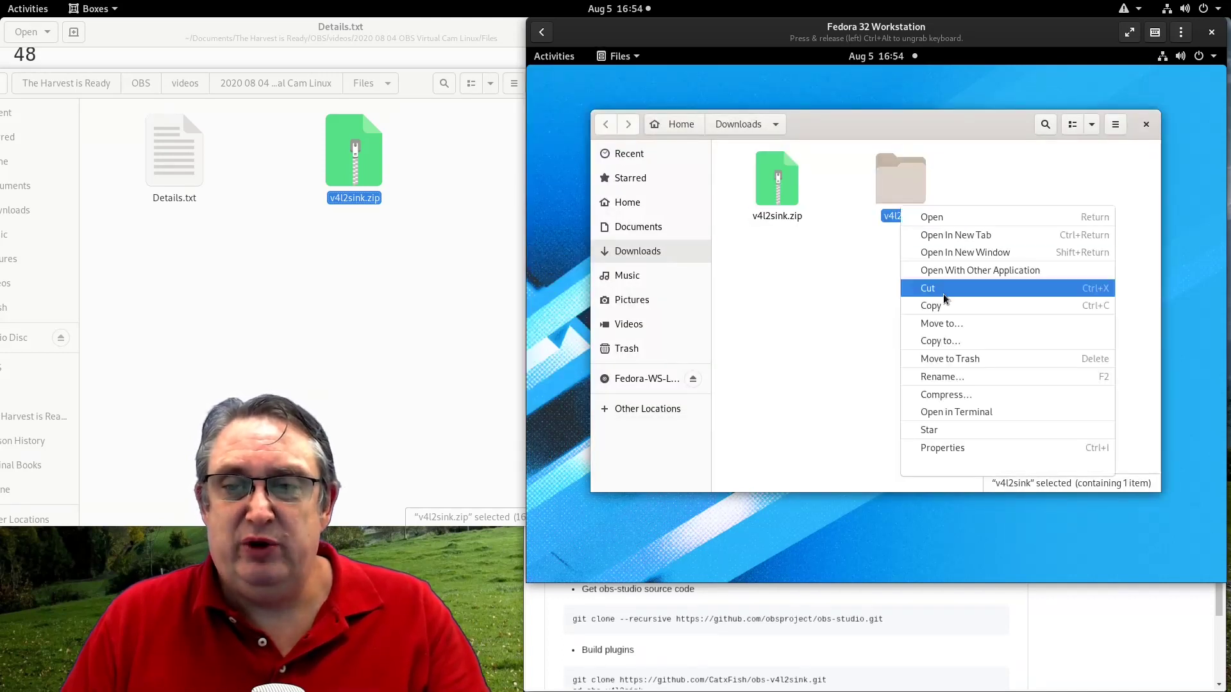
pyautogui.click(699, 285)
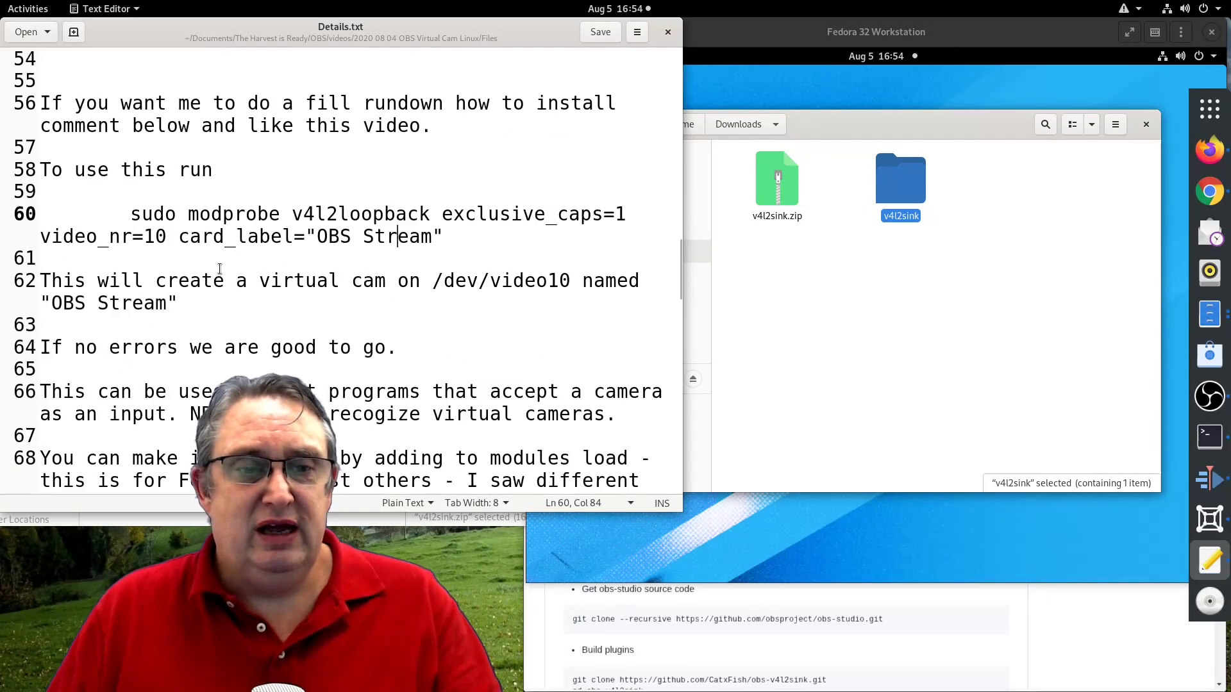
# - Note the plugins path from line 115, show hidden files in Home and go into .config/obs-studio
pyautogui.scroll(-3)
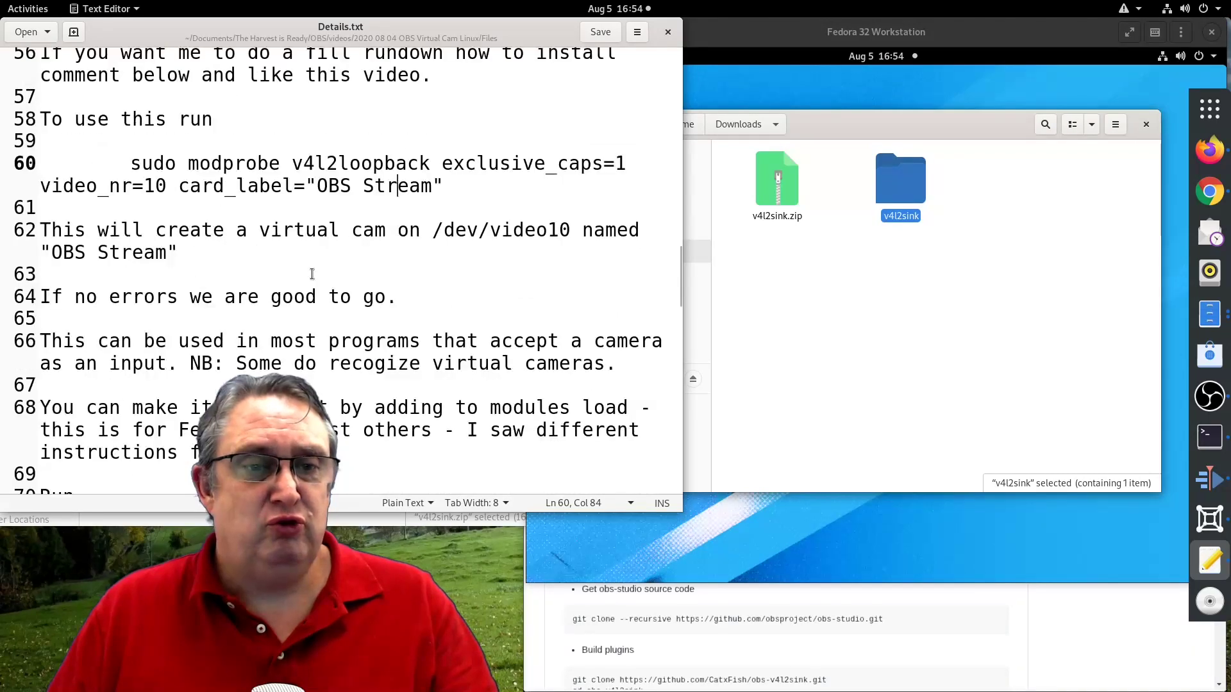
pyautogui.scroll(-3)
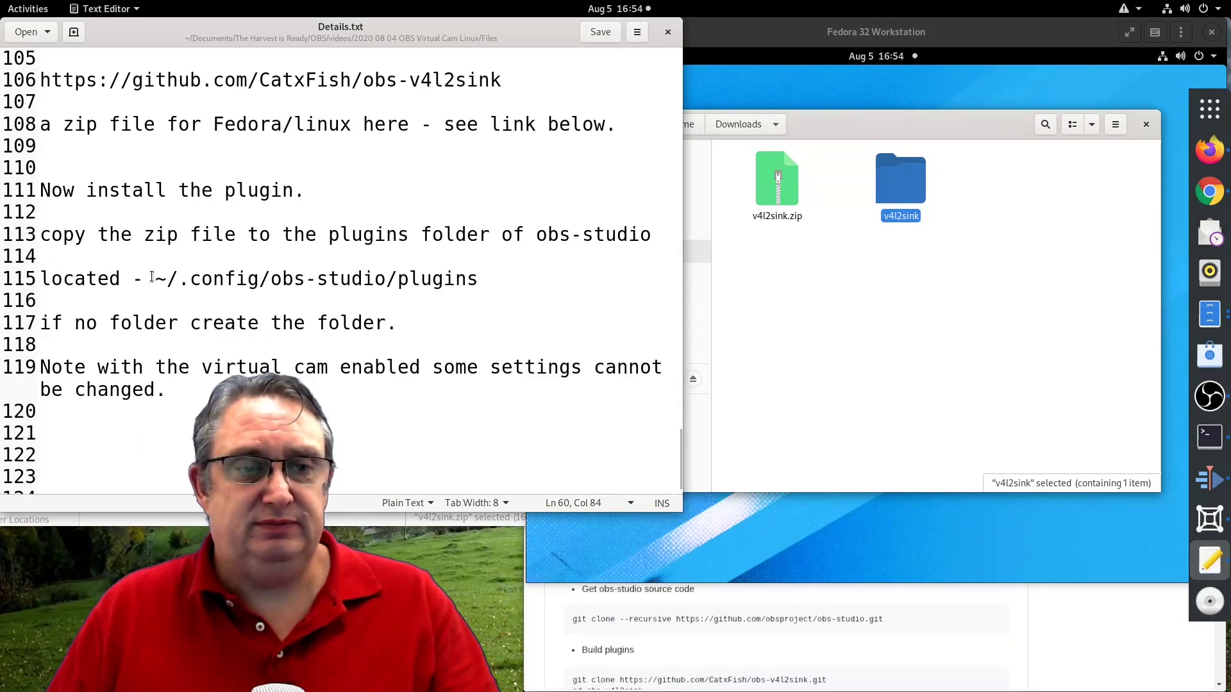
pyautogui.moveTo(155, 278); pyautogui.dragTo(477, 278)
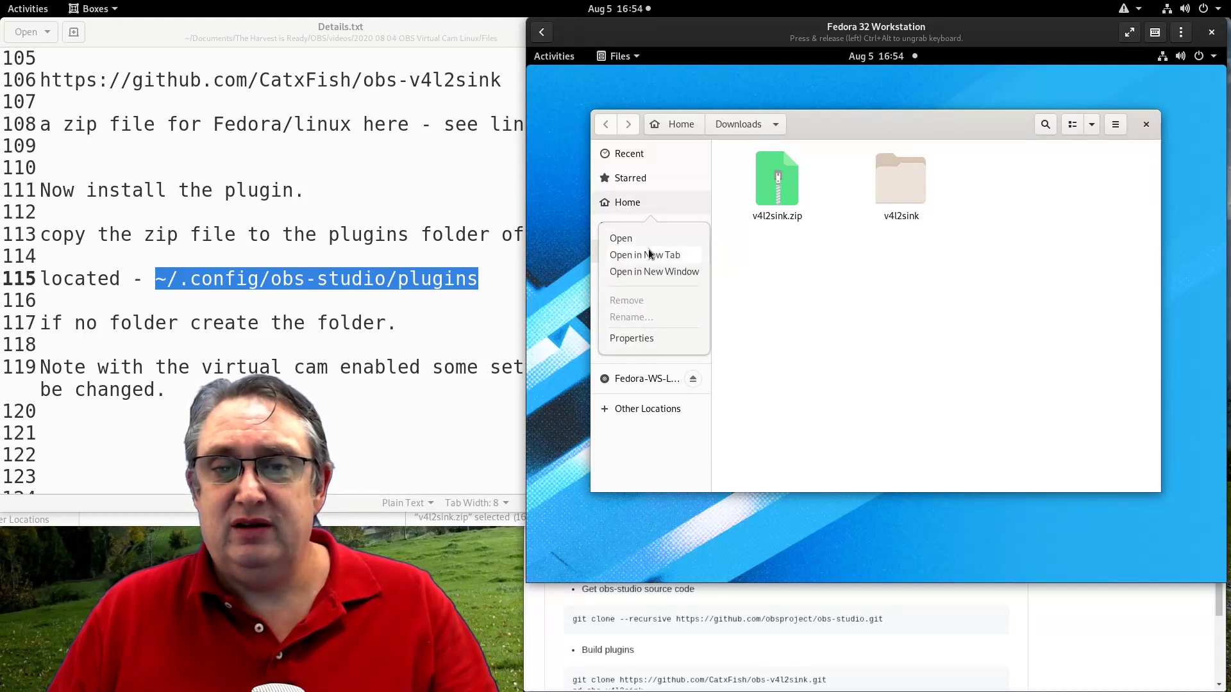
pyautogui.click(645, 253)
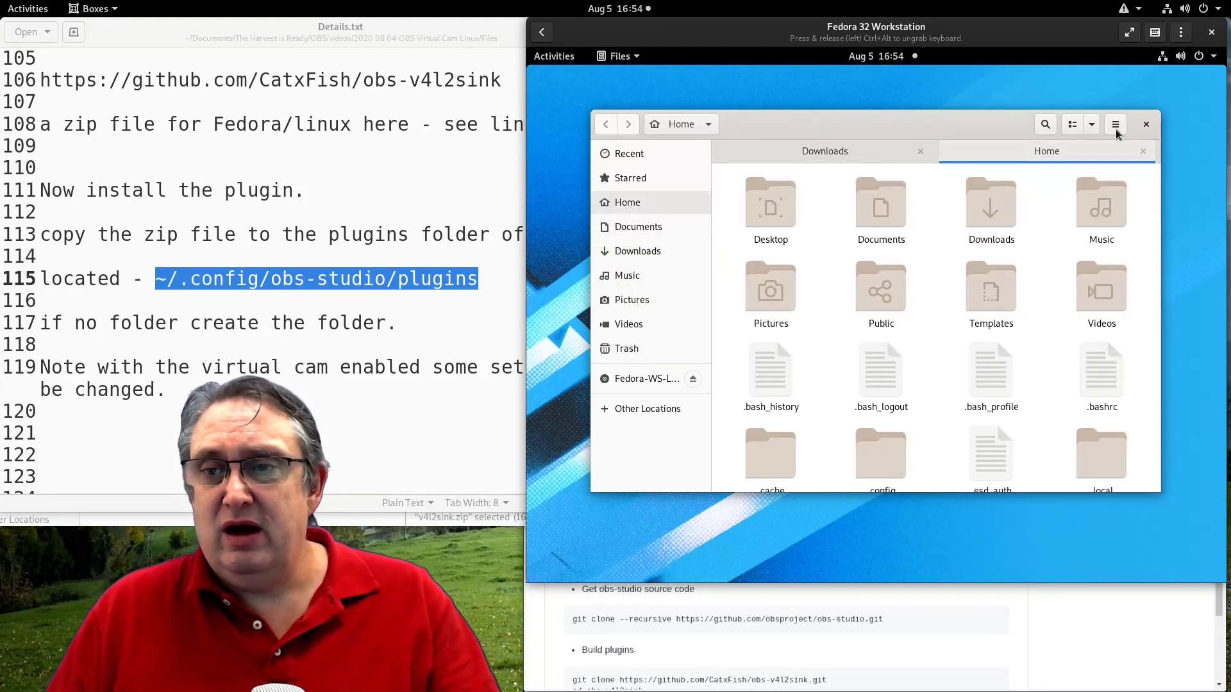
pyautogui.scroll(-3)
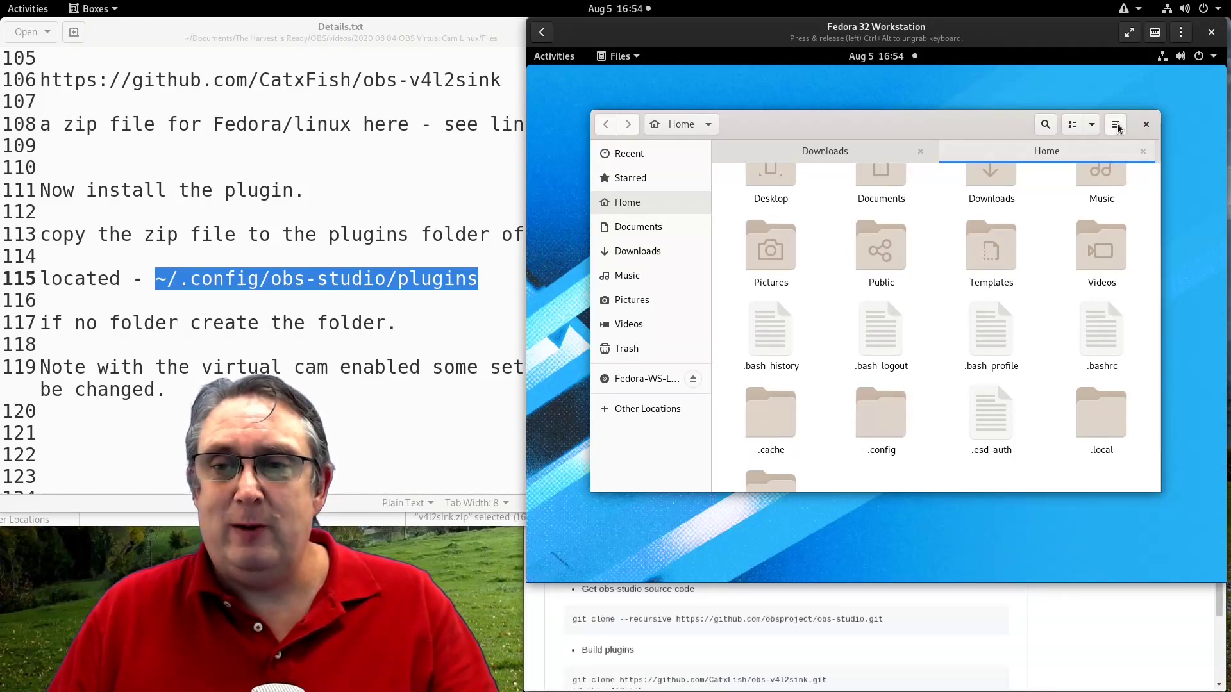
pyautogui.click(1114, 125)
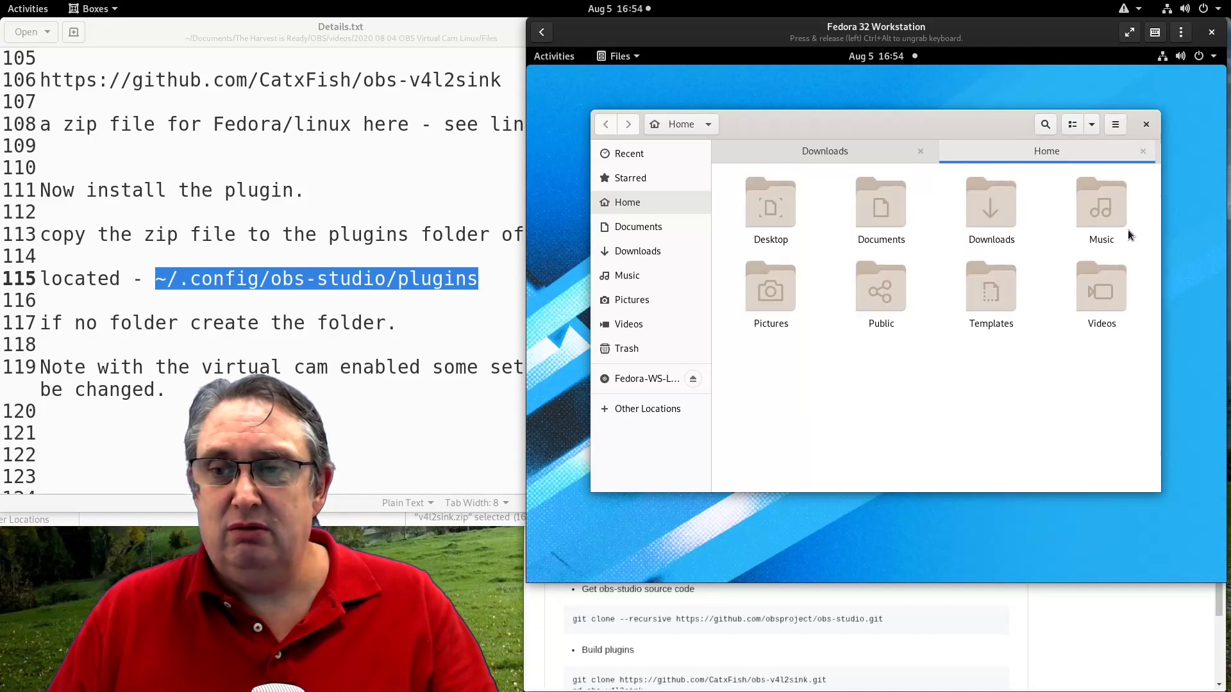
pyautogui.press('ctrl+h')
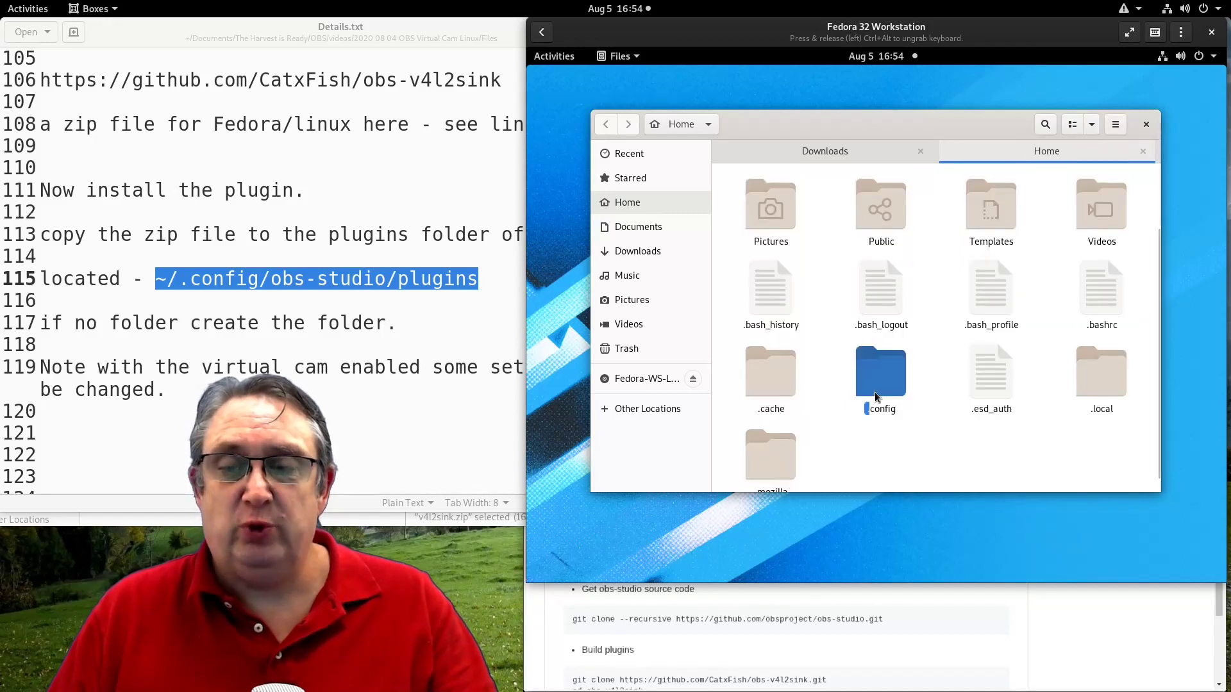
pyautogui.doubleClick(879, 371)
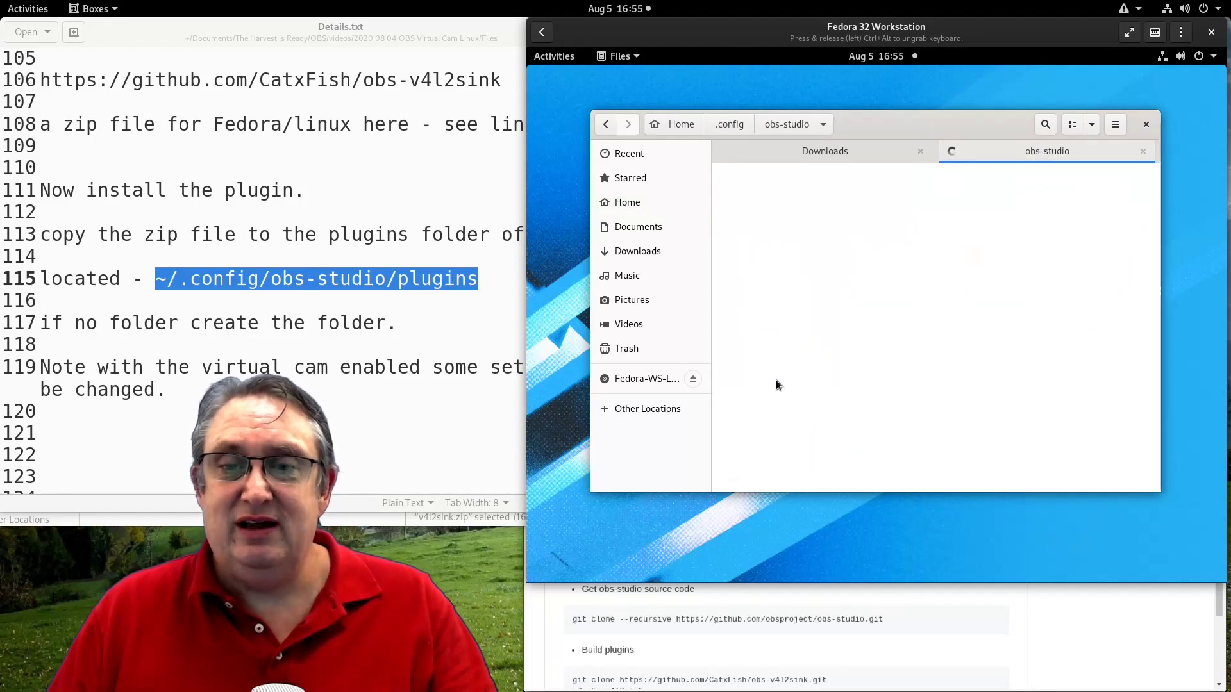
pyautogui.moveTo(933, 311)
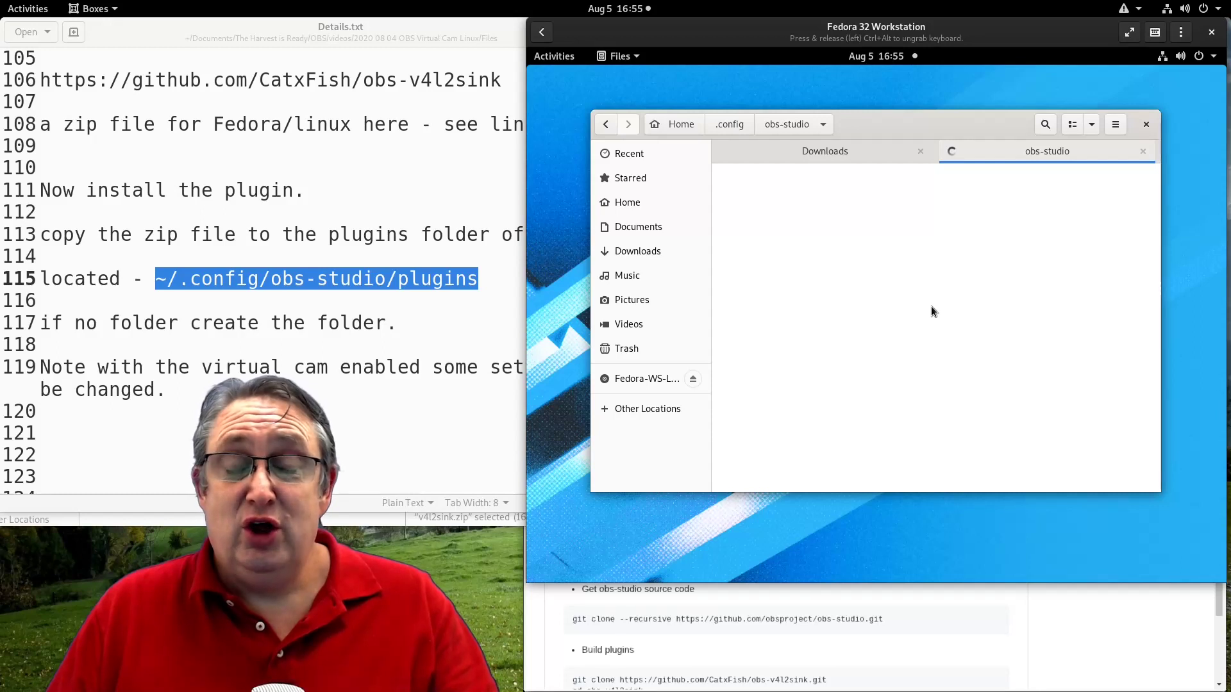
pyautogui.moveTo(830, 307)
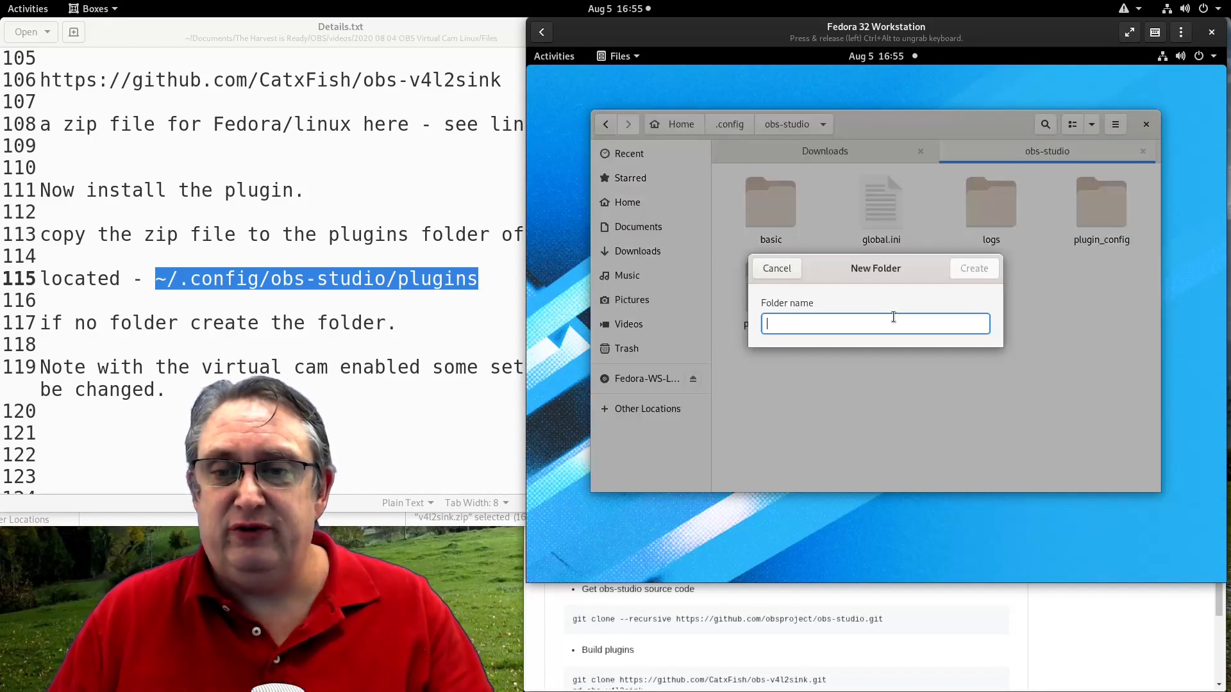
# - Create a plugins folder, paste v4l2sink into it and look inside its bin/64bit folder
pyautogui.write('plu')
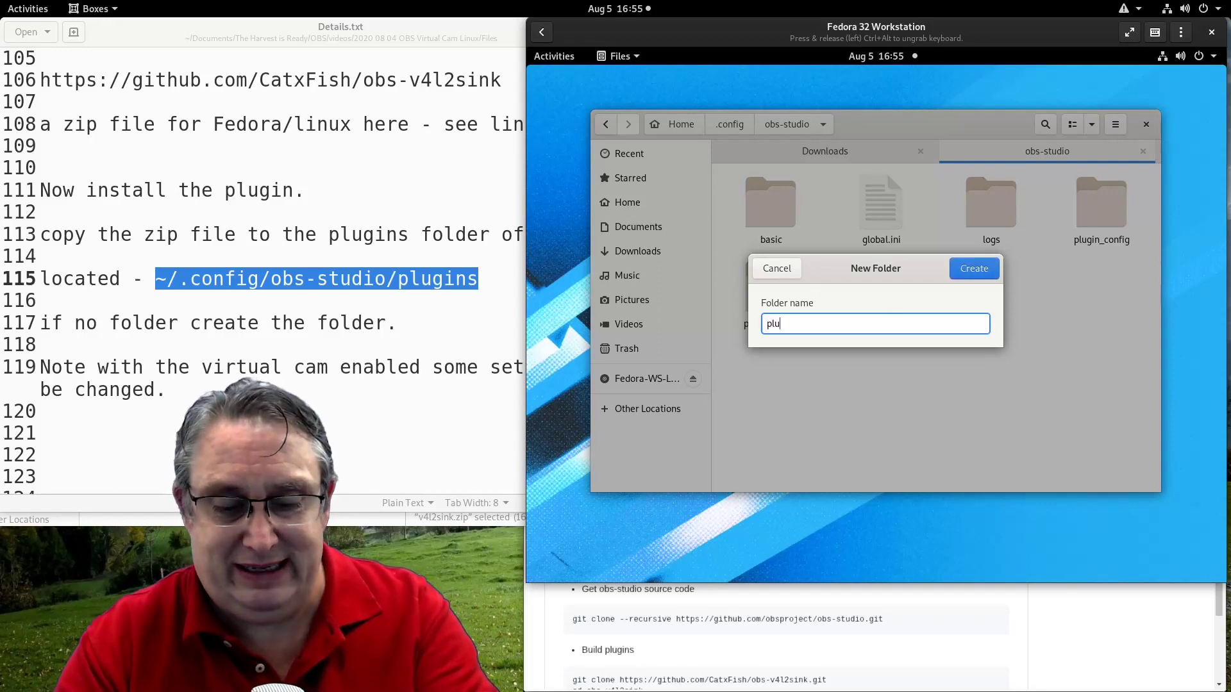
pyautogui.click(973, 268)
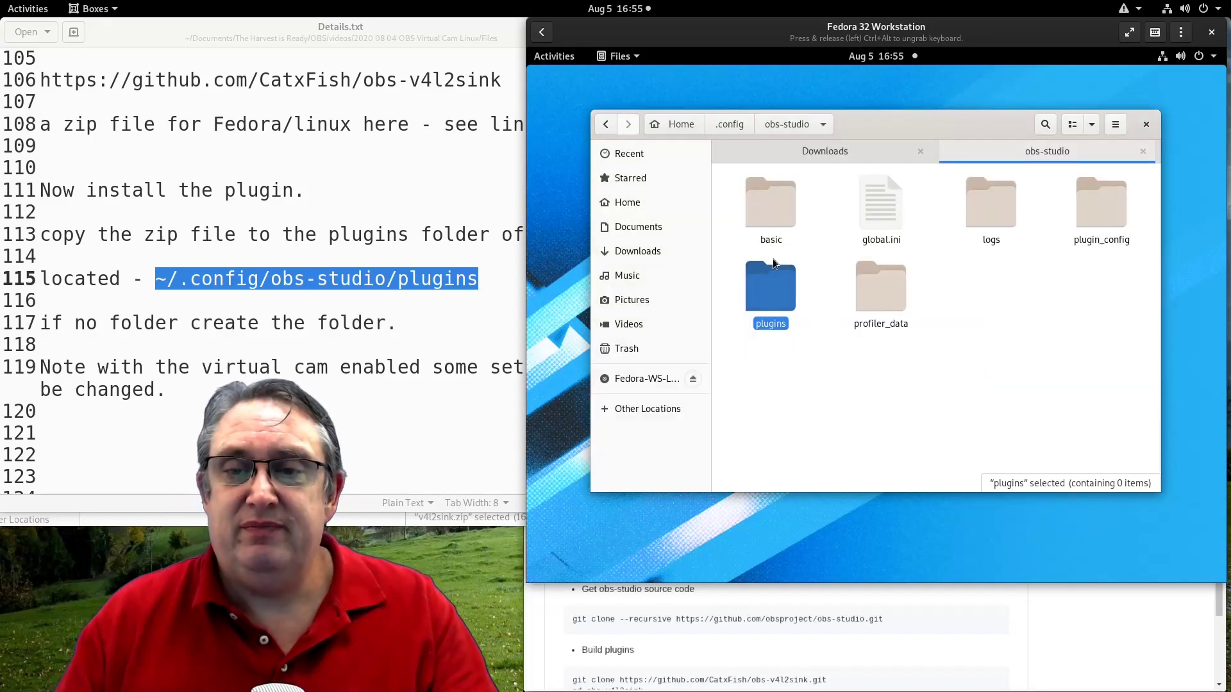
pyautogui.doubleClick(770, 286)
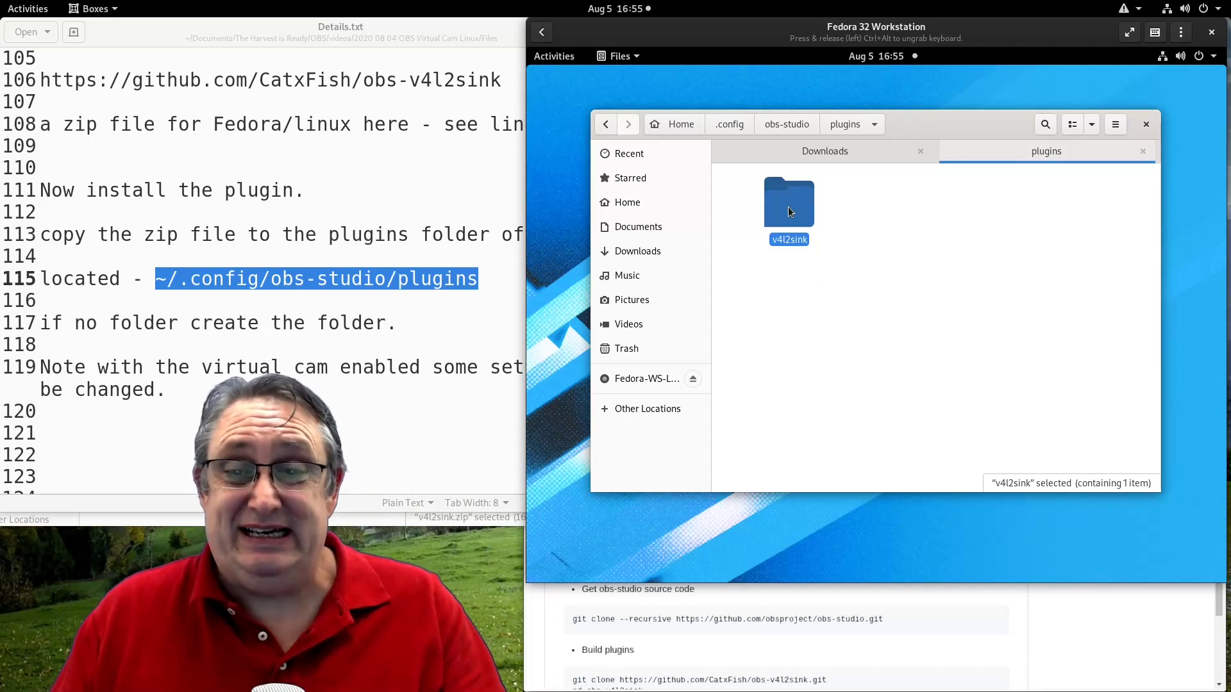
pyautogui.doubleClick(789, 204)
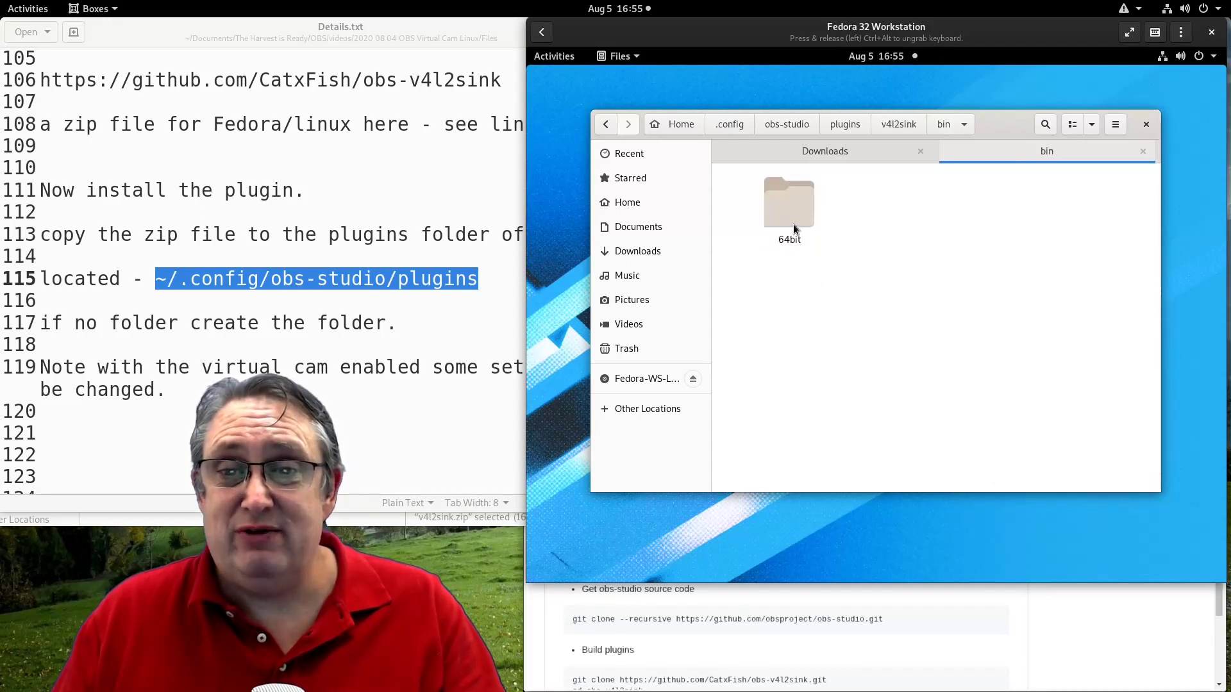
pyautogui.doubleClick(789, 204)
pyautogui.write('o')
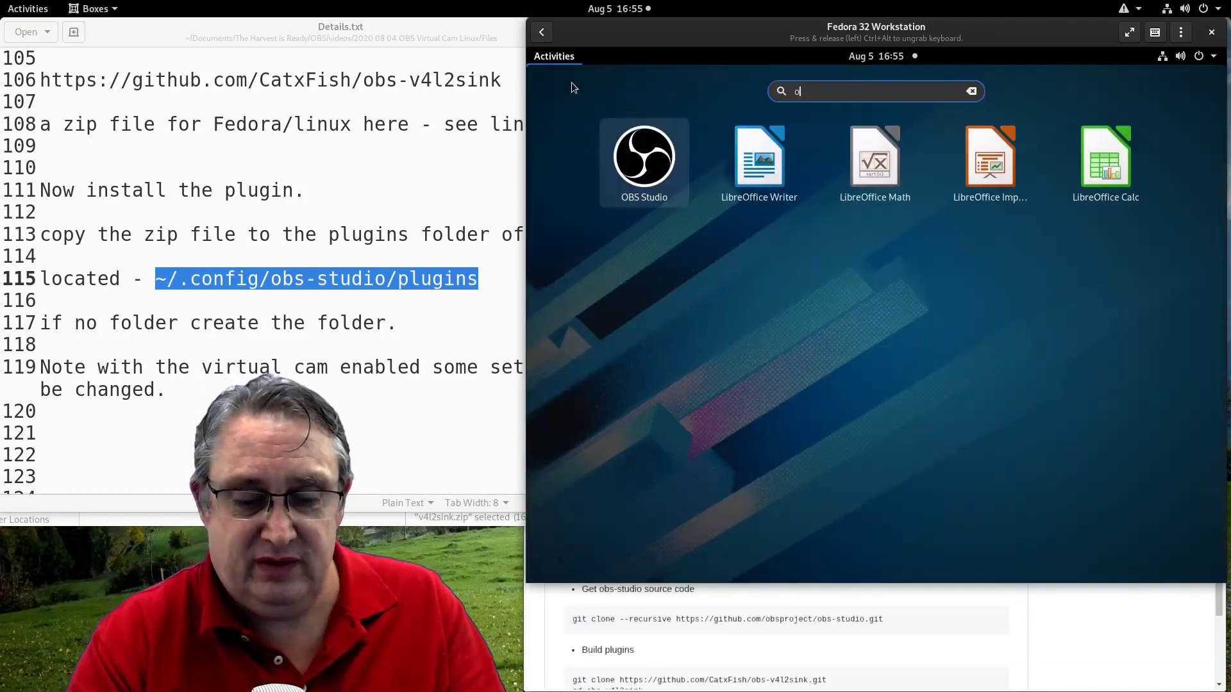
# - Launch OBS Studio and start V4l2sink output to /dev/video10 in YUV420, then close the dialog
pyautogui.click(642, 155)
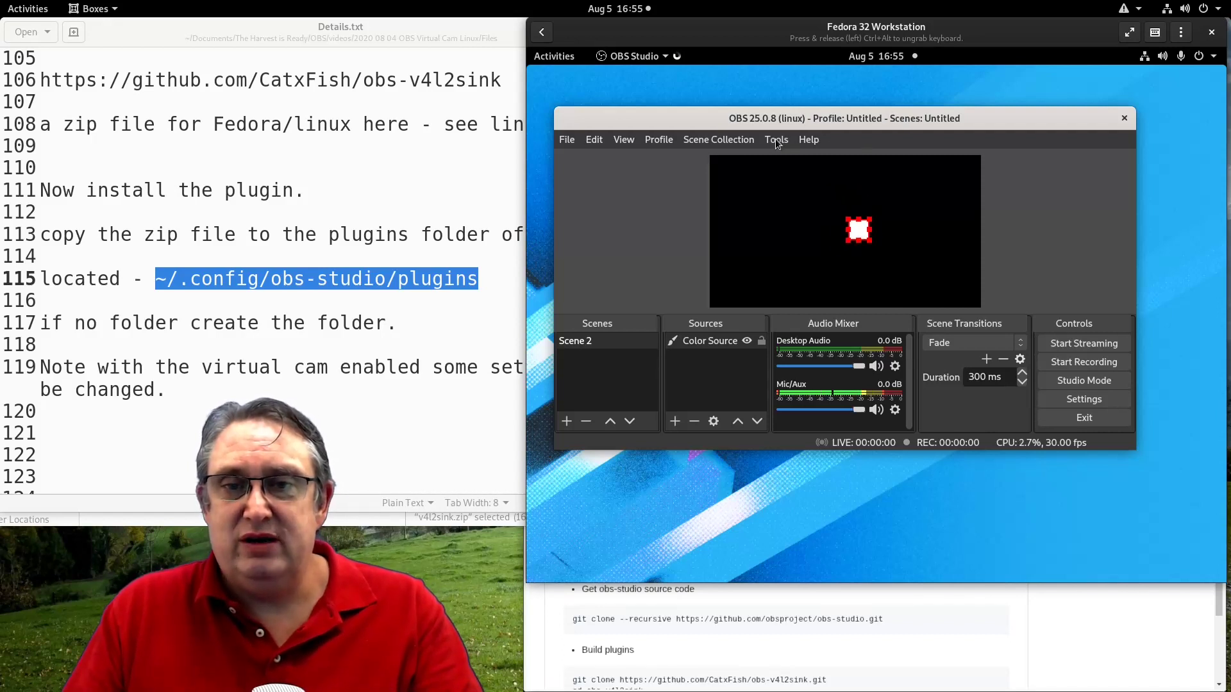
pyautogui.click(775, 138)
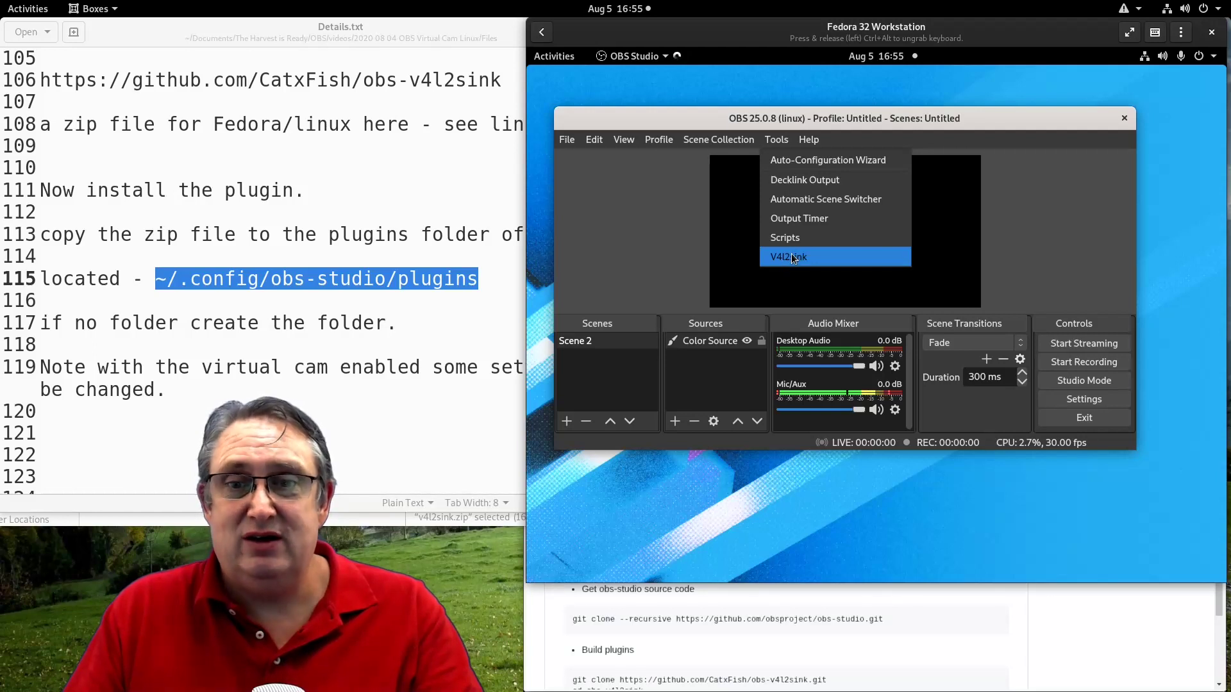
pyautogui.click(786, 256)
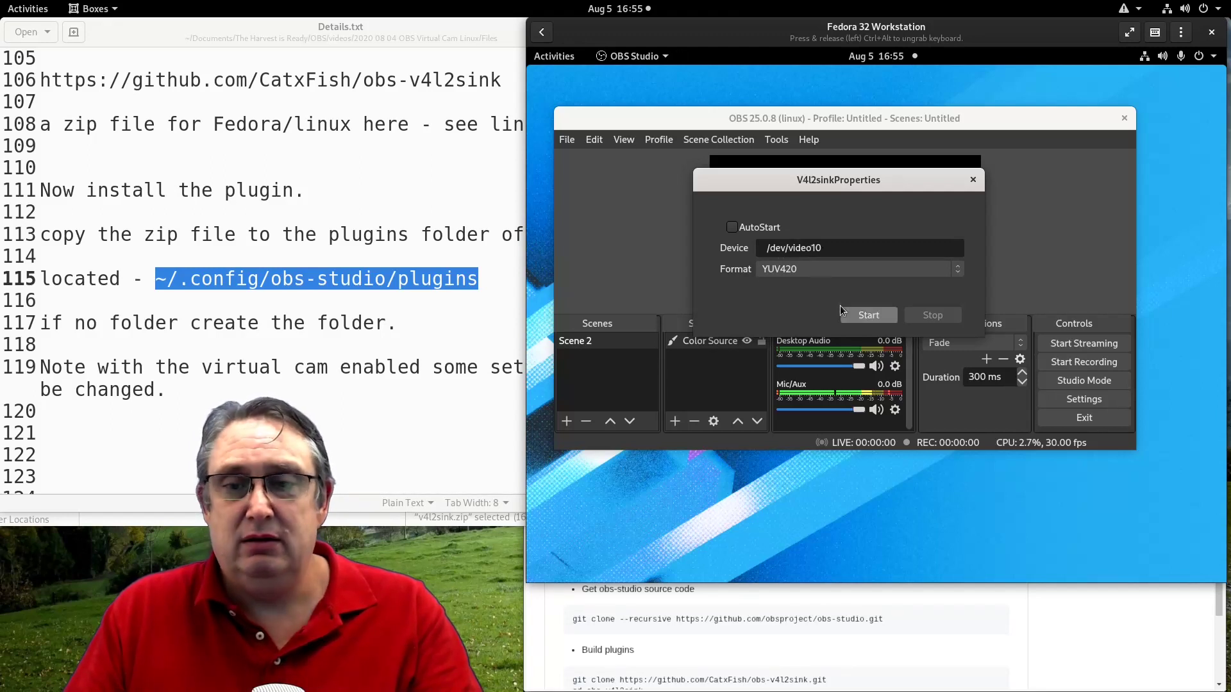
pyautogui.click(868, 315)
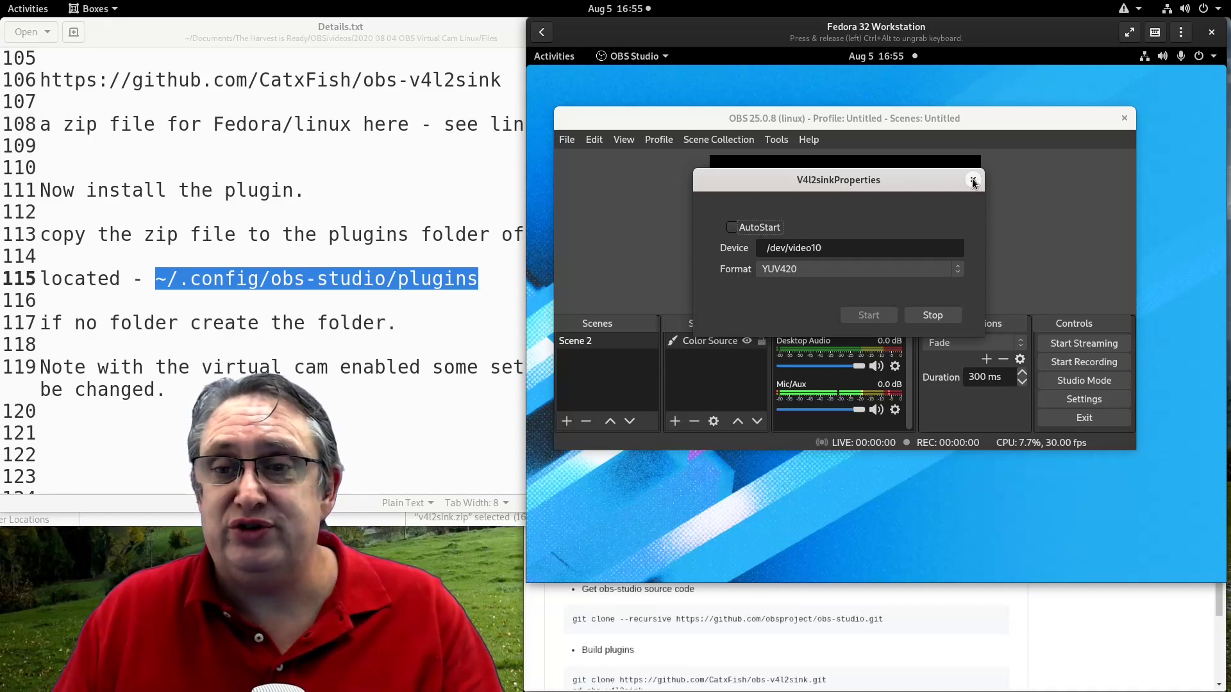
pyautogui.click(973, 179)
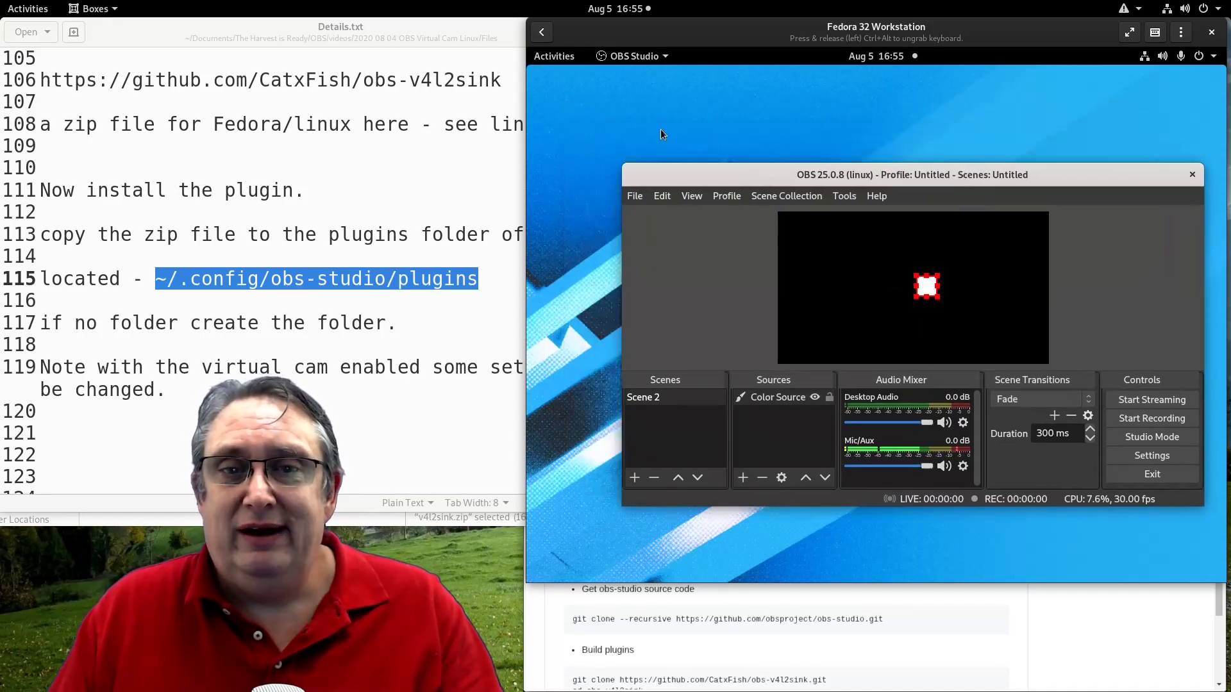
# - Launch Cheese and move the colour square in OBS to watch the Cheese preview follow it
pyautogui.click(554, 55)
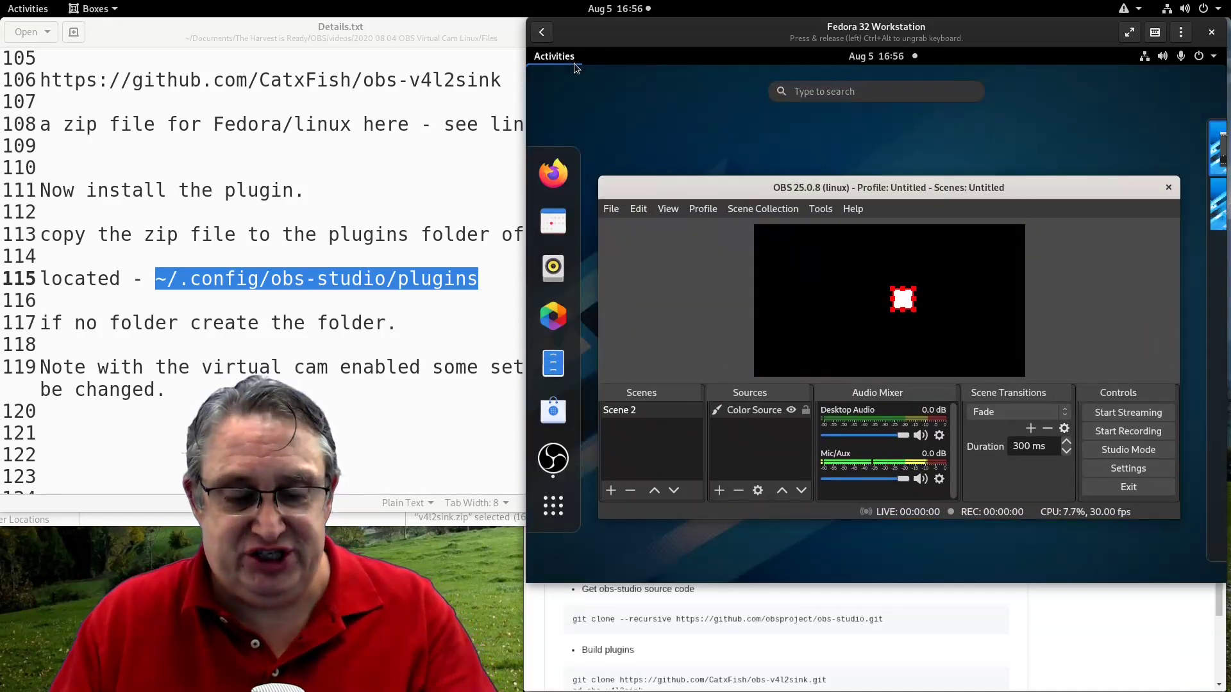
pyautogui.write('chee')
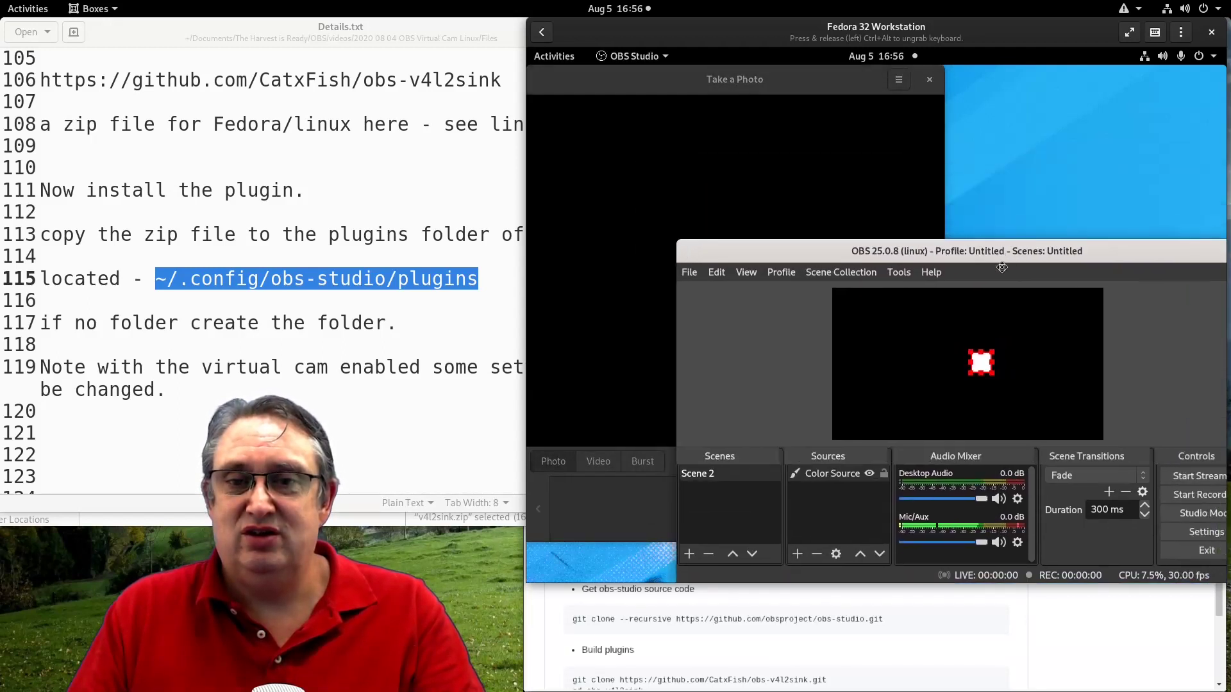
pyautogui.moveTo(967, 250); pyautogui.dragTo(845, 299)
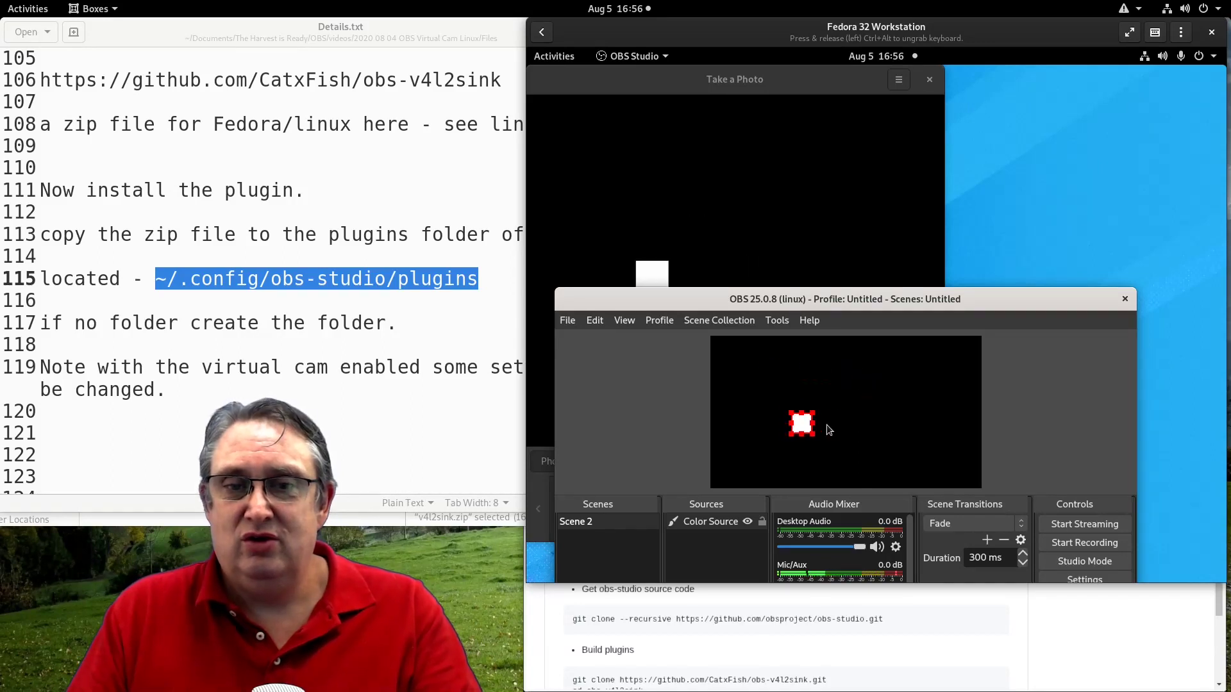
pyautogui.moveTo(802, 424); pyautogui.dragTo(866, 384)
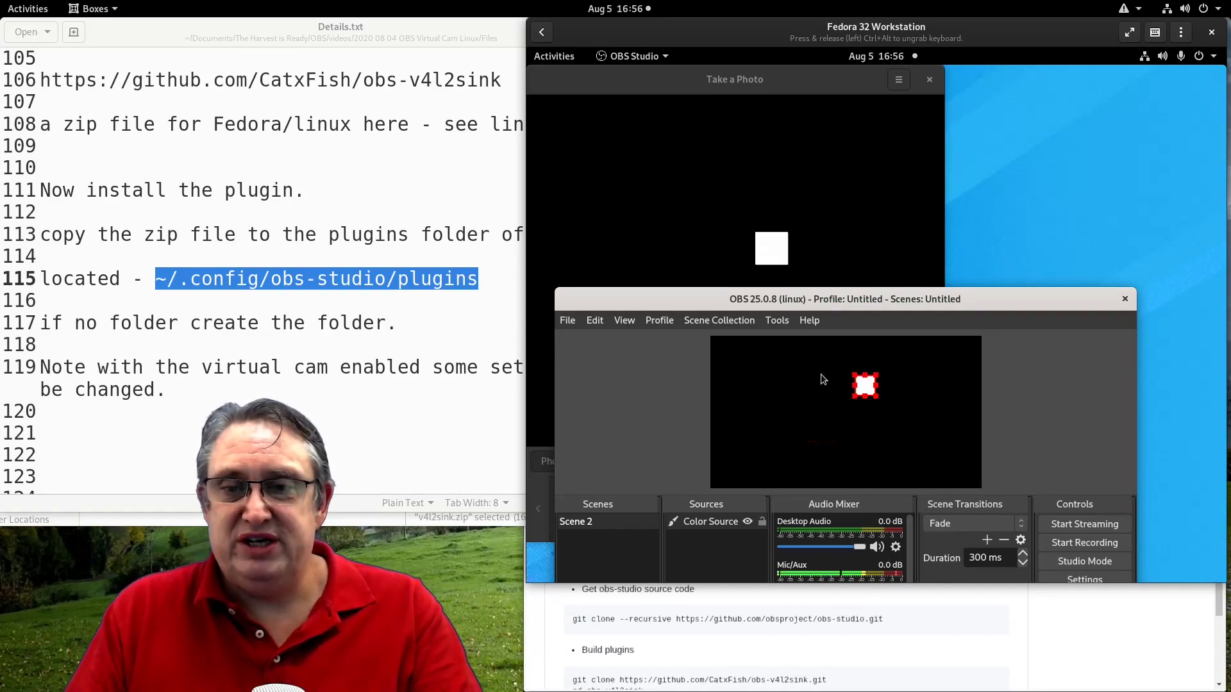
pyautogui.moveTo(864, 384); pyautogui.dragTo(792, 439)
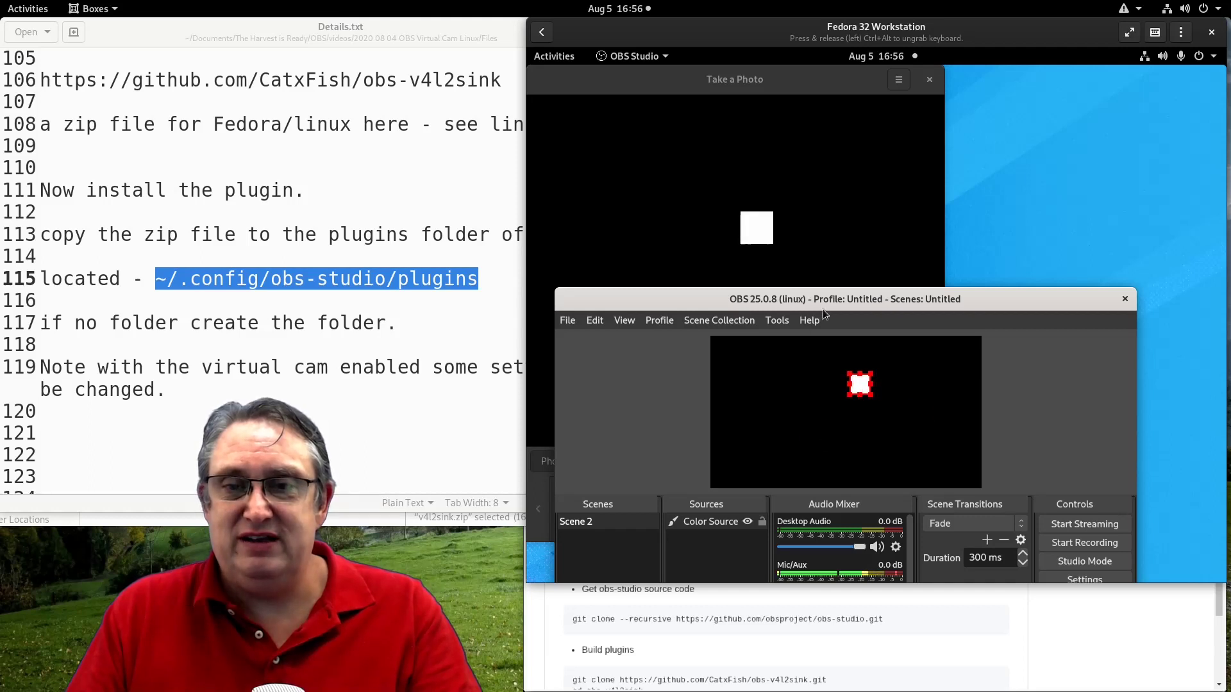
pyautogui.moveTo(845, 298); pyautogui.dragTo(926, 269)
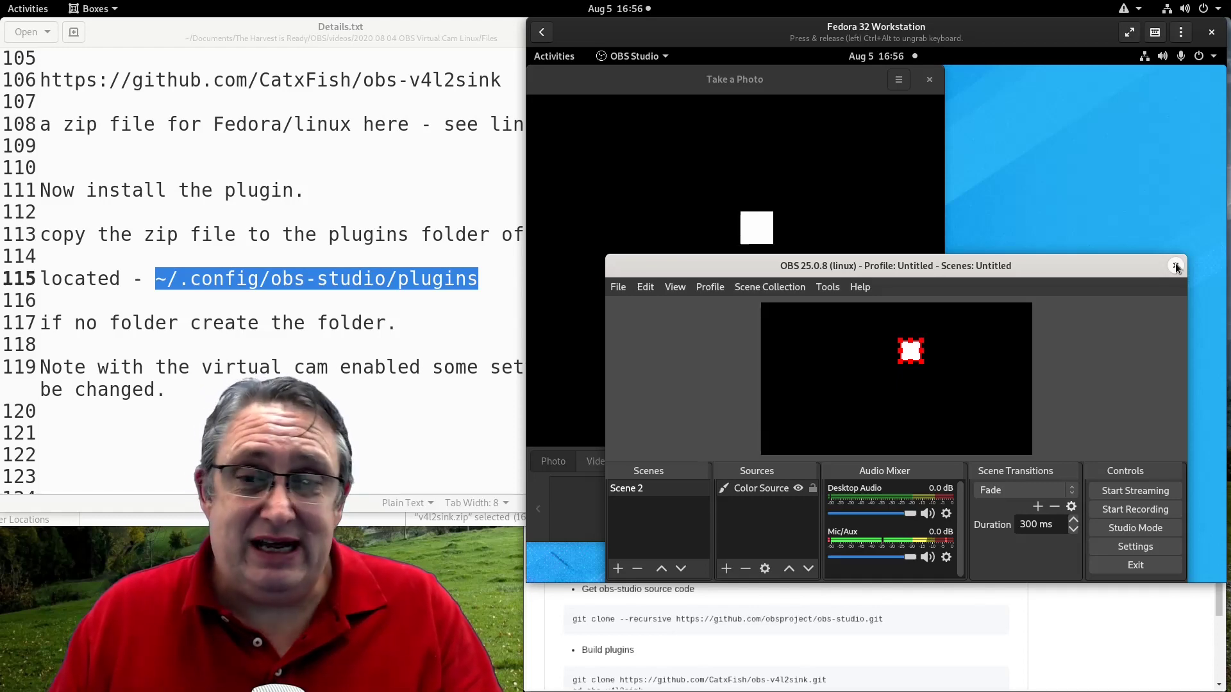
# - Close OBS, scroll the notes to the modules-load section and bring up the Fedora app search
pyautogui.click(1176, 265)
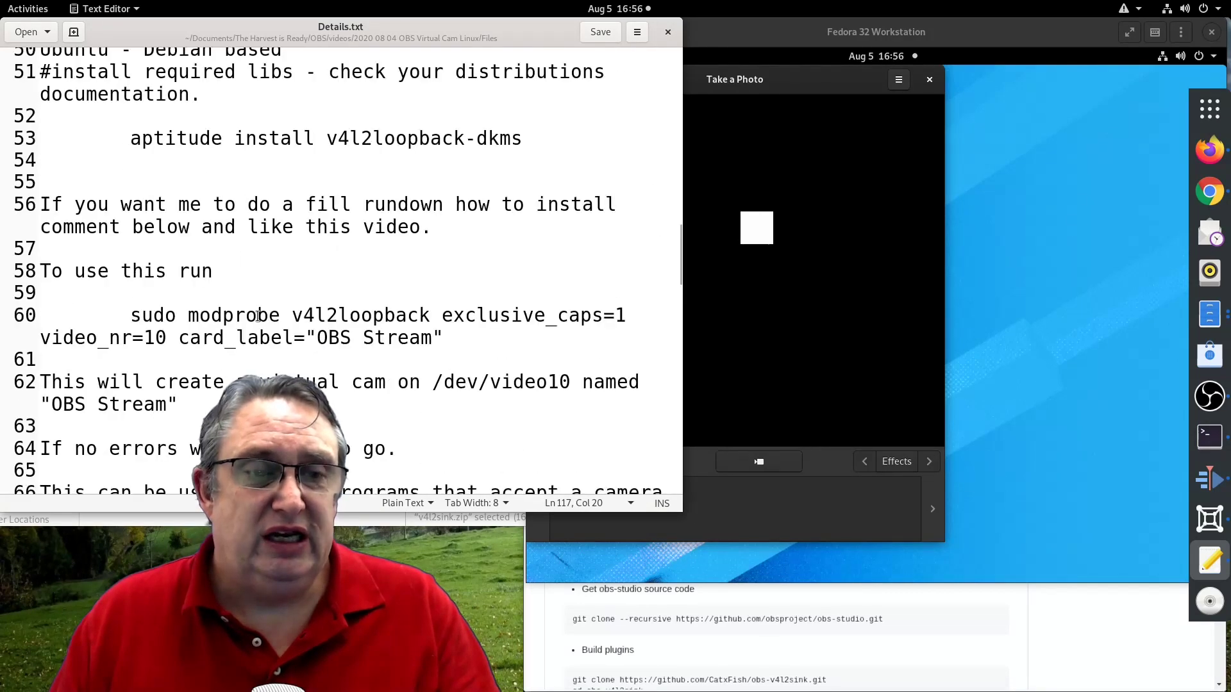
pyautogui.moveTo(130, 315); pyautogui.dragTo(442, 337)
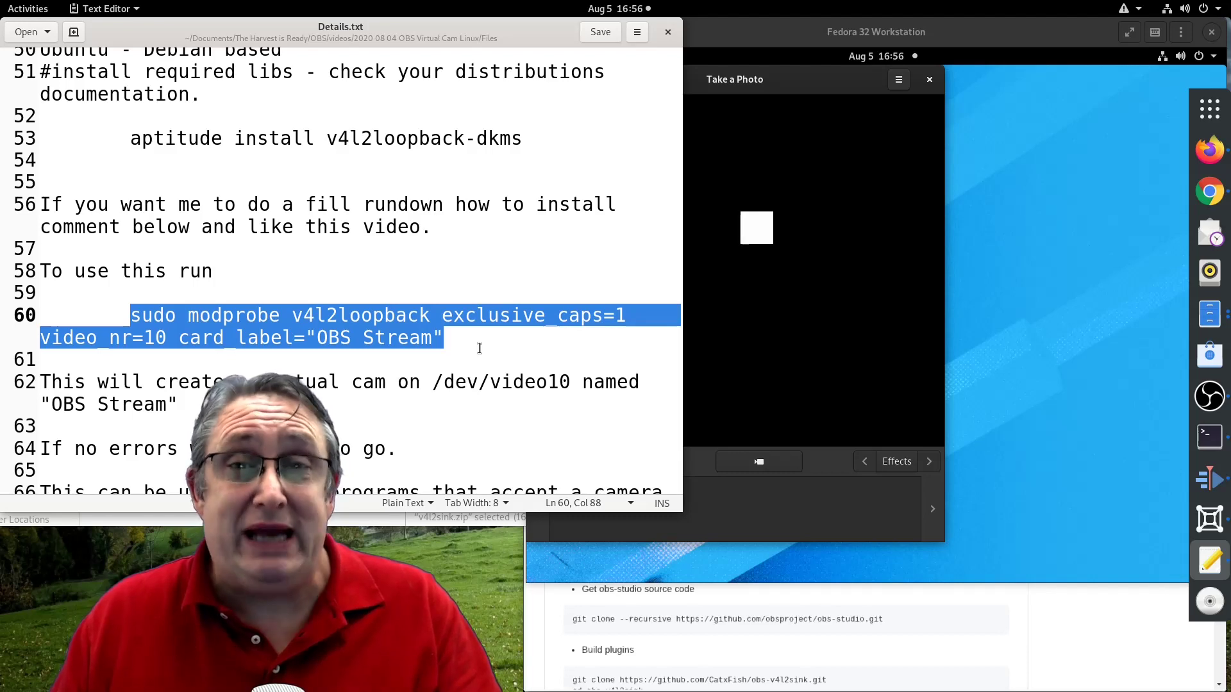
pyautogui.scroll(-3)
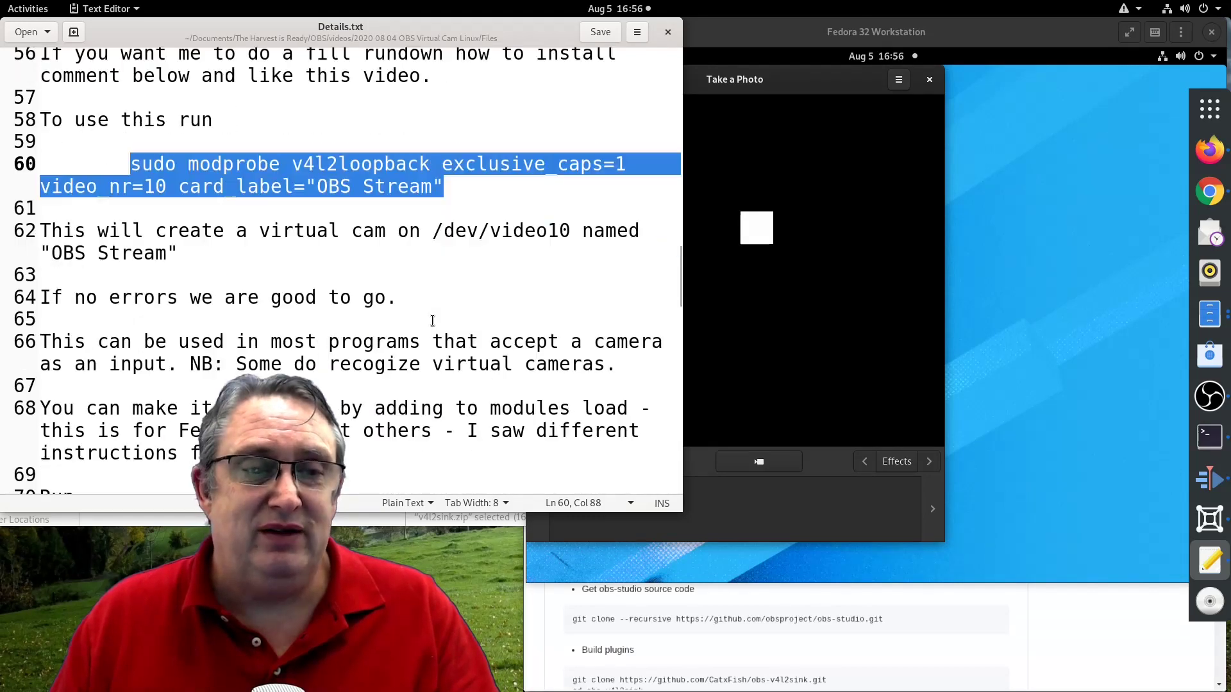
pyautogui.scroll(-3)
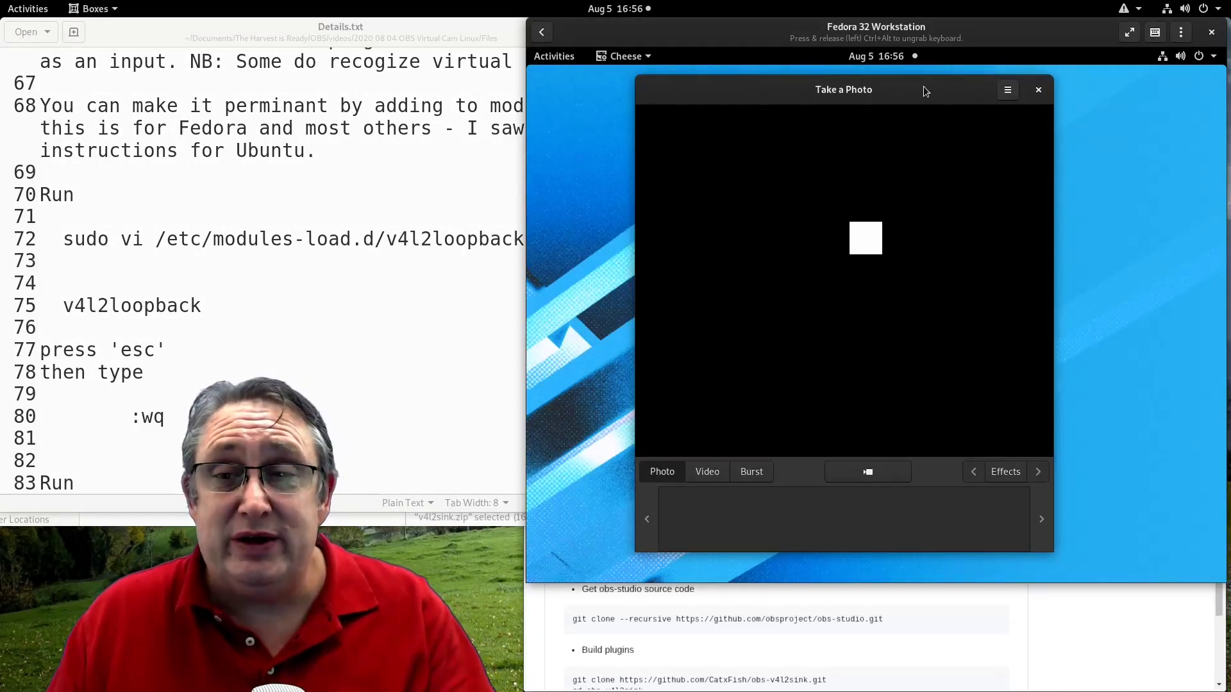
pyautogui.click(1037, 90)
pyautogui.write('te')
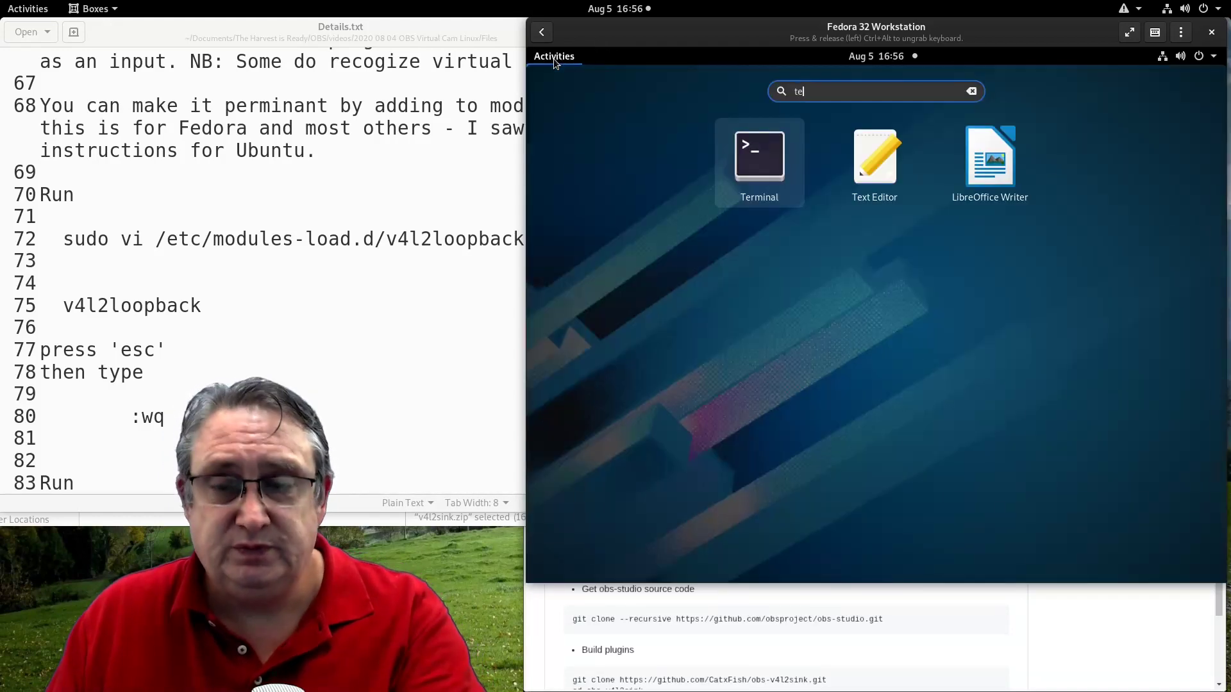
# - Create /etc/modules-load.d/v4l2loopback.conf with sudo vi containing v4l2loopback and save with :wq
pyautogui.click(758, 155)
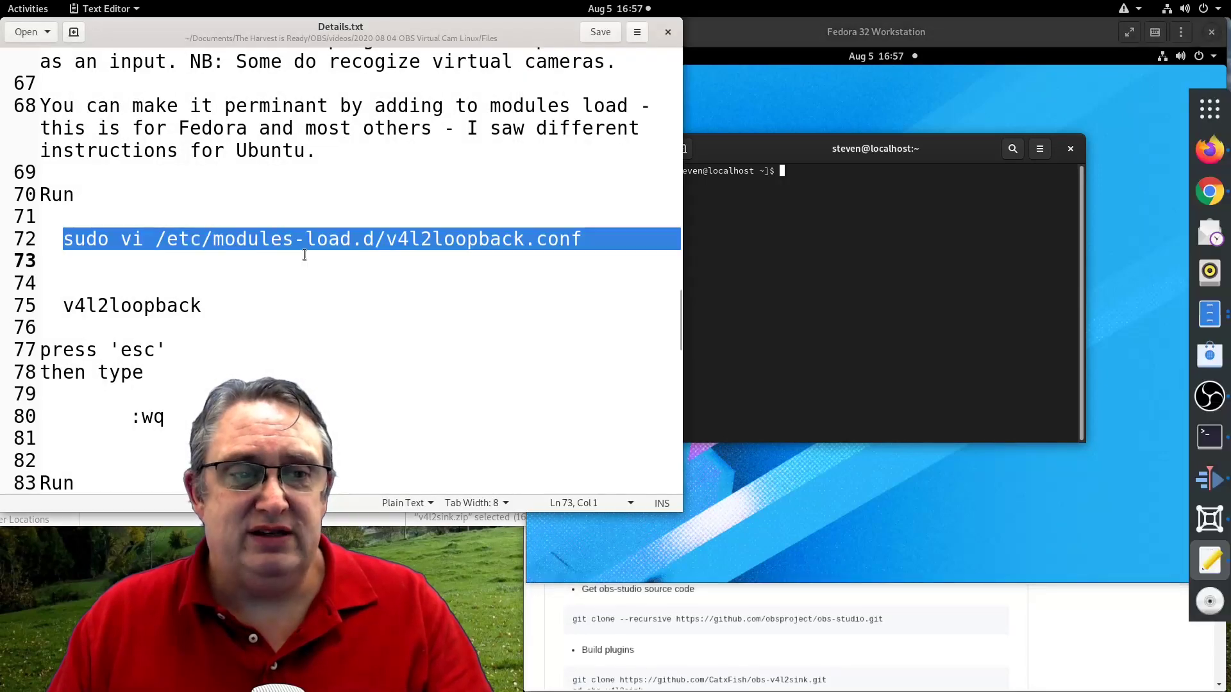
pyautogui.rightClick(321, 238)
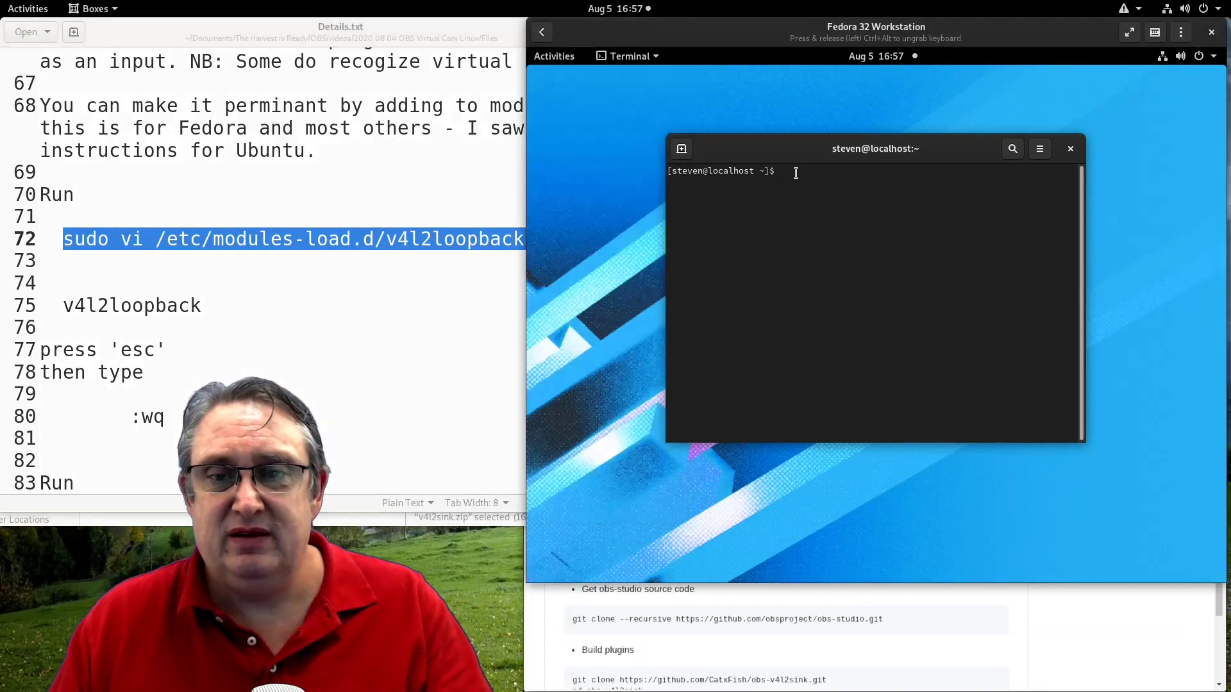
pyautogui.write('sudo vi /etc/modules-load.d/v4l2loopback.conf')
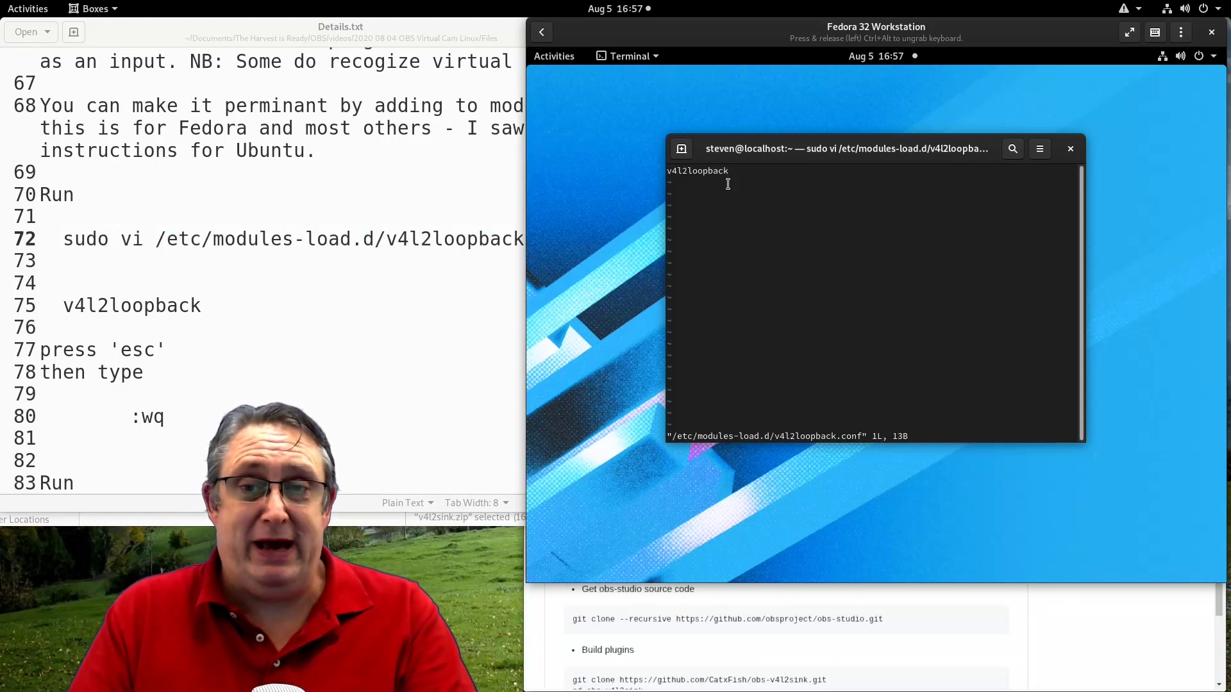
pyautogui.moveTo(1018, 166)
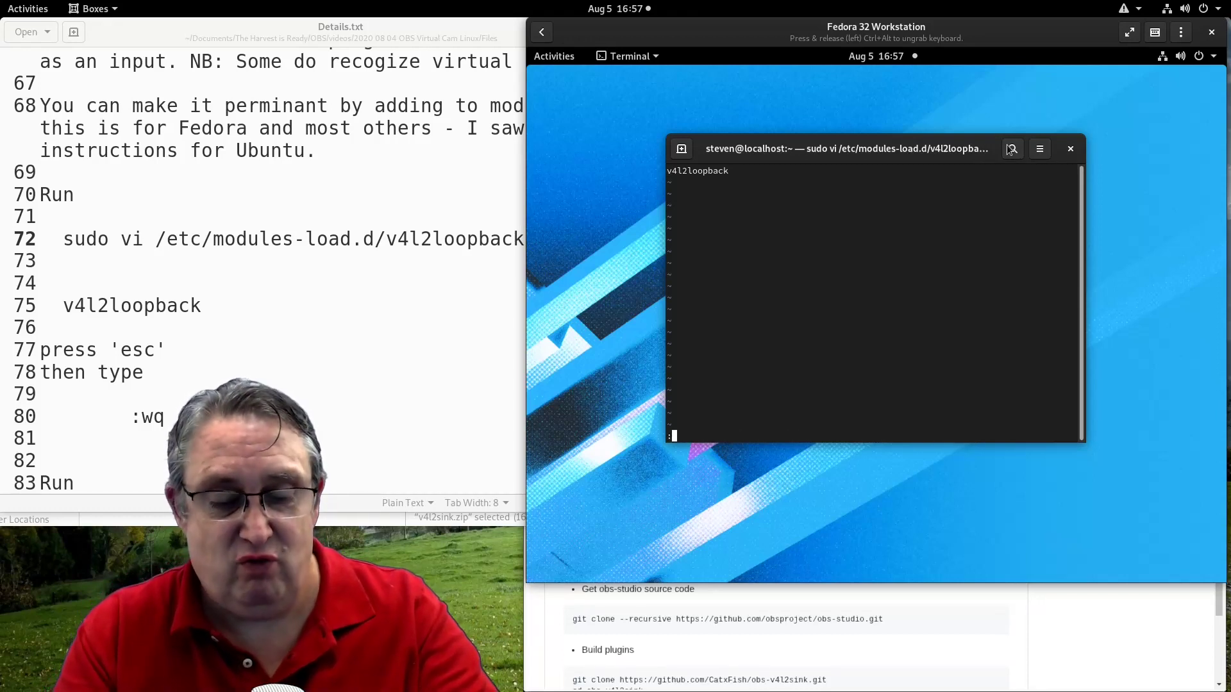
pyautogui.write(':wq')
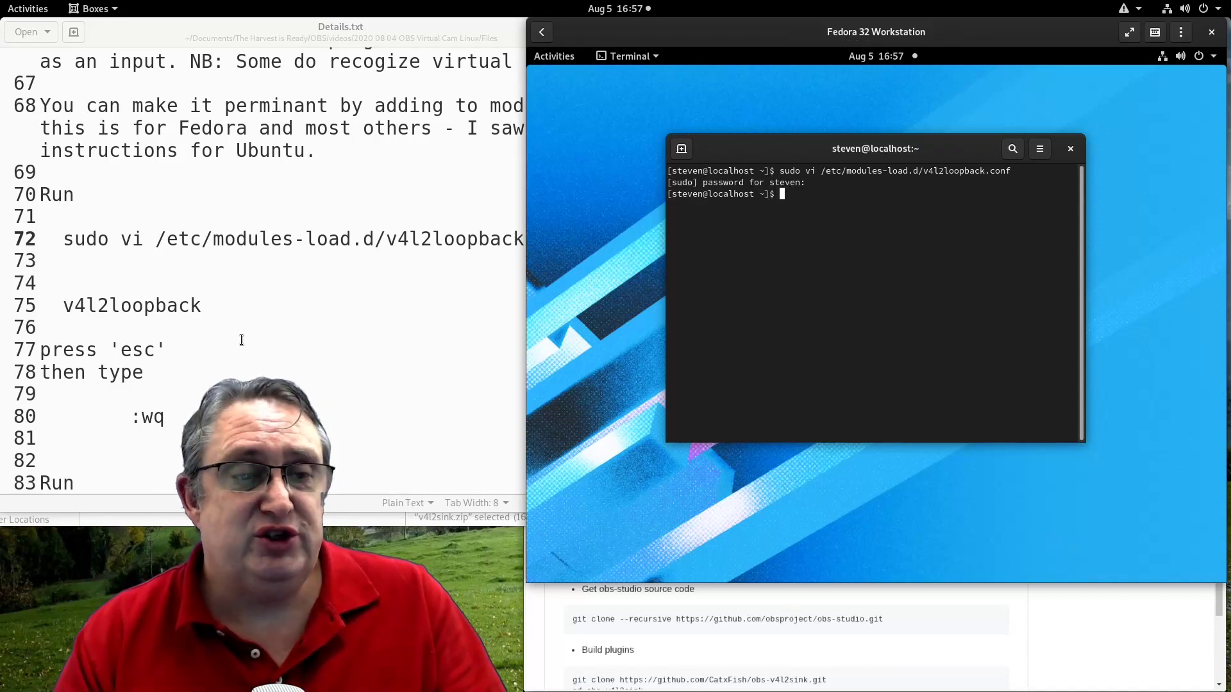
# - Copy the sudo vi /etc/modprobe.d/v4l2loopback.conf command from the notes and run it
pyautogui.scroll(-3)
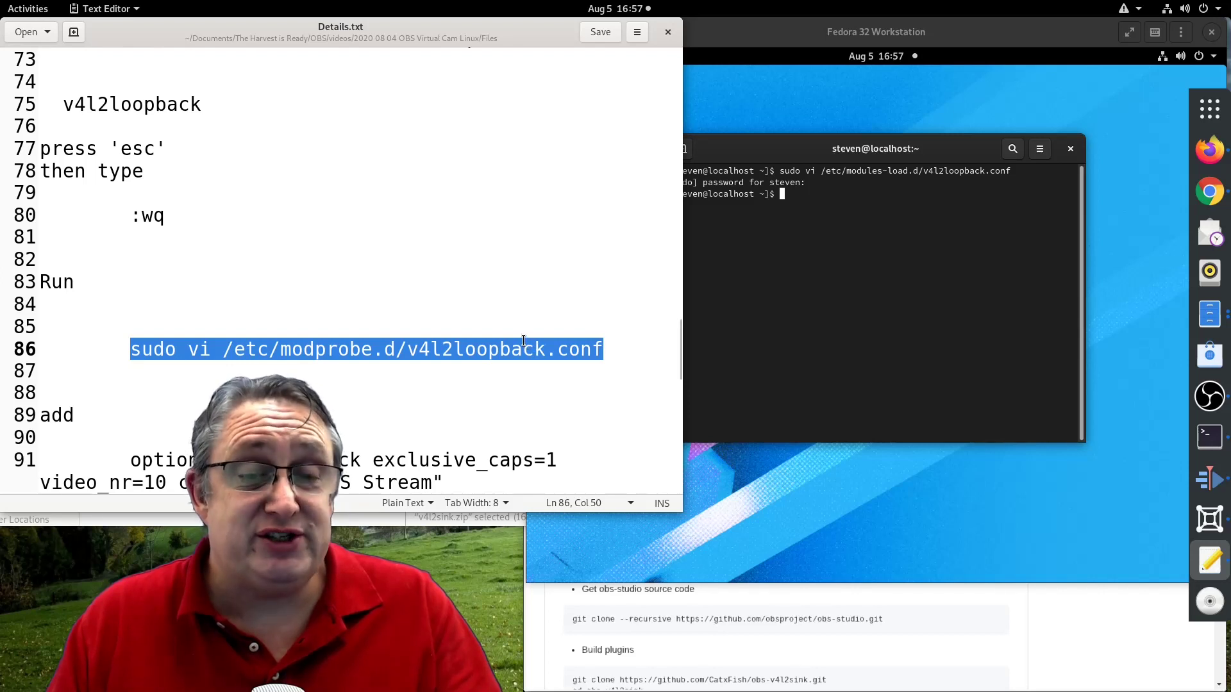
pyautogui.rightClick(463, 349)
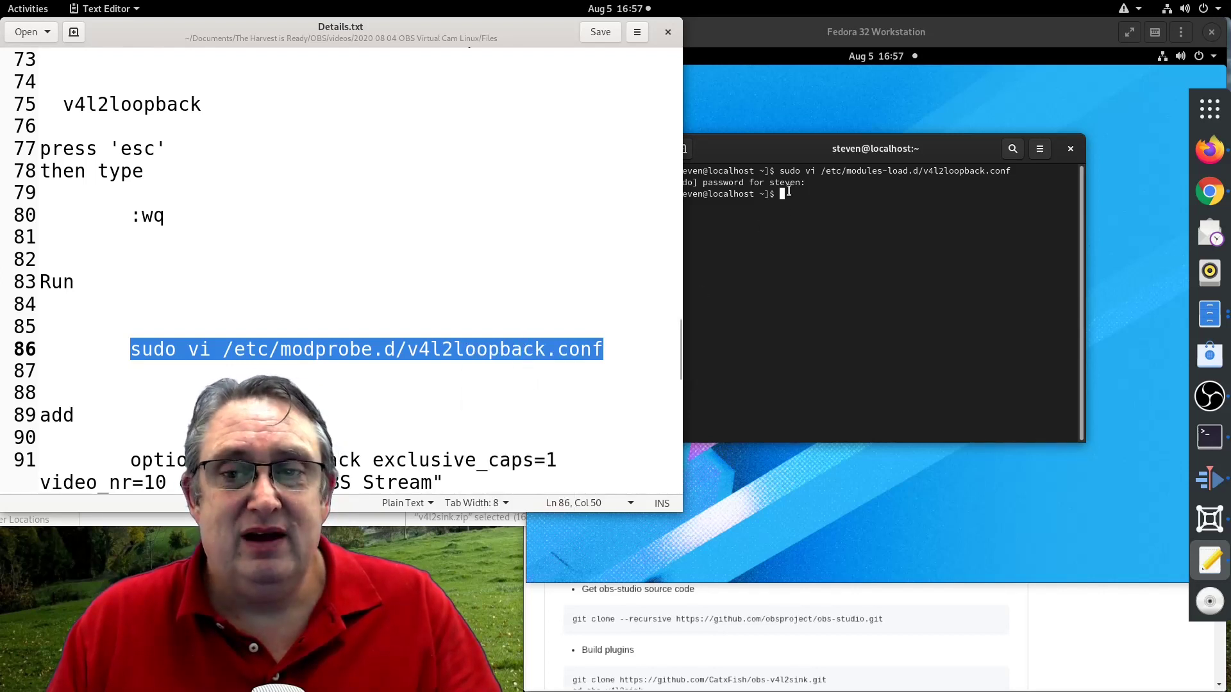
pyautogui.write('sudo vi /etc/modprobe.d/v4l2loopback.conf')
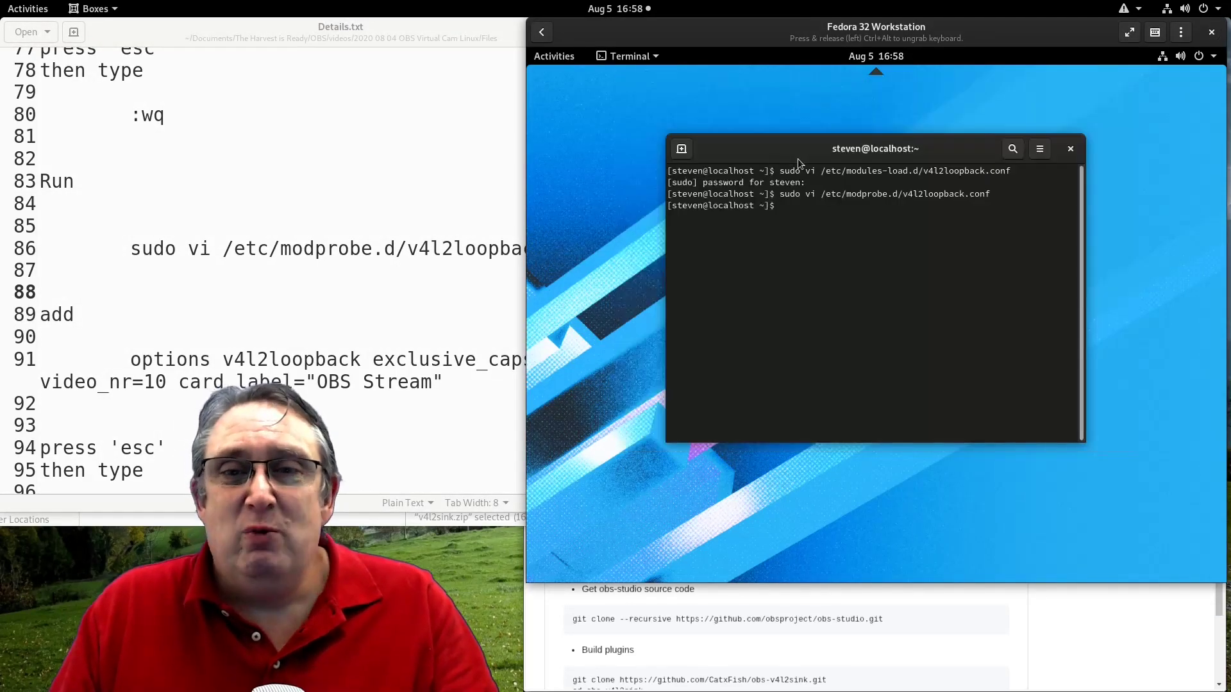
# - Close the terminal and relaunch OBS Studio from the Activities search
pyautogui.click(1069, 148)
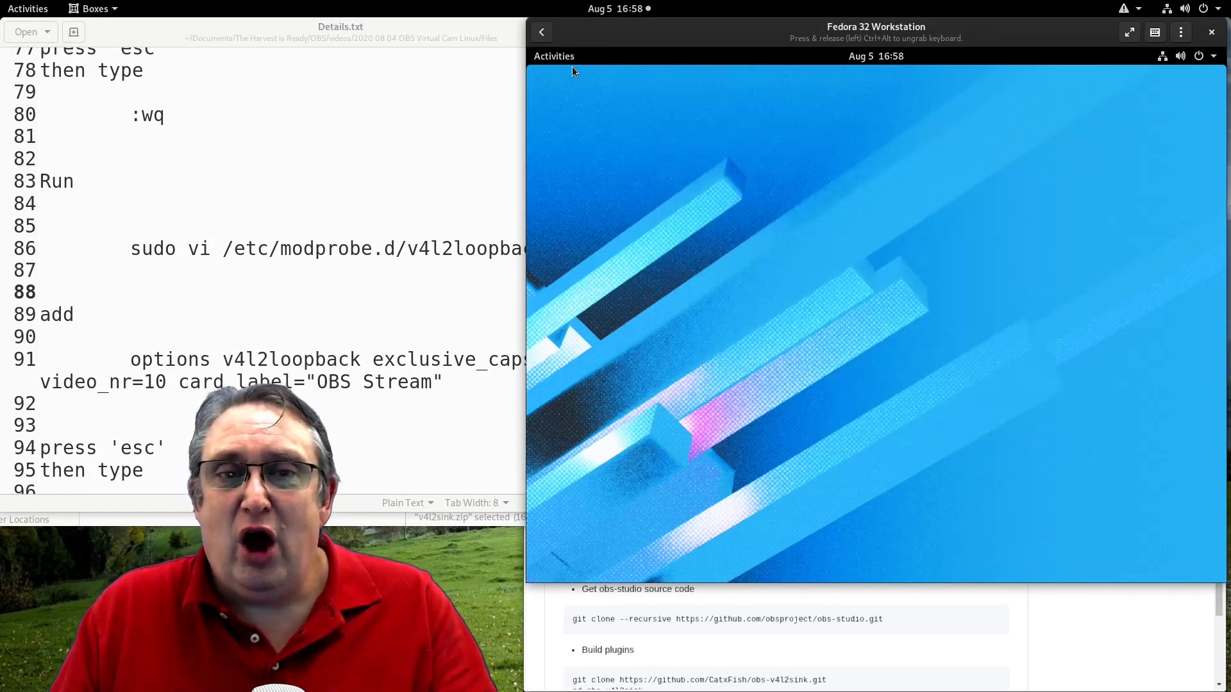
pyautogui.write('o')
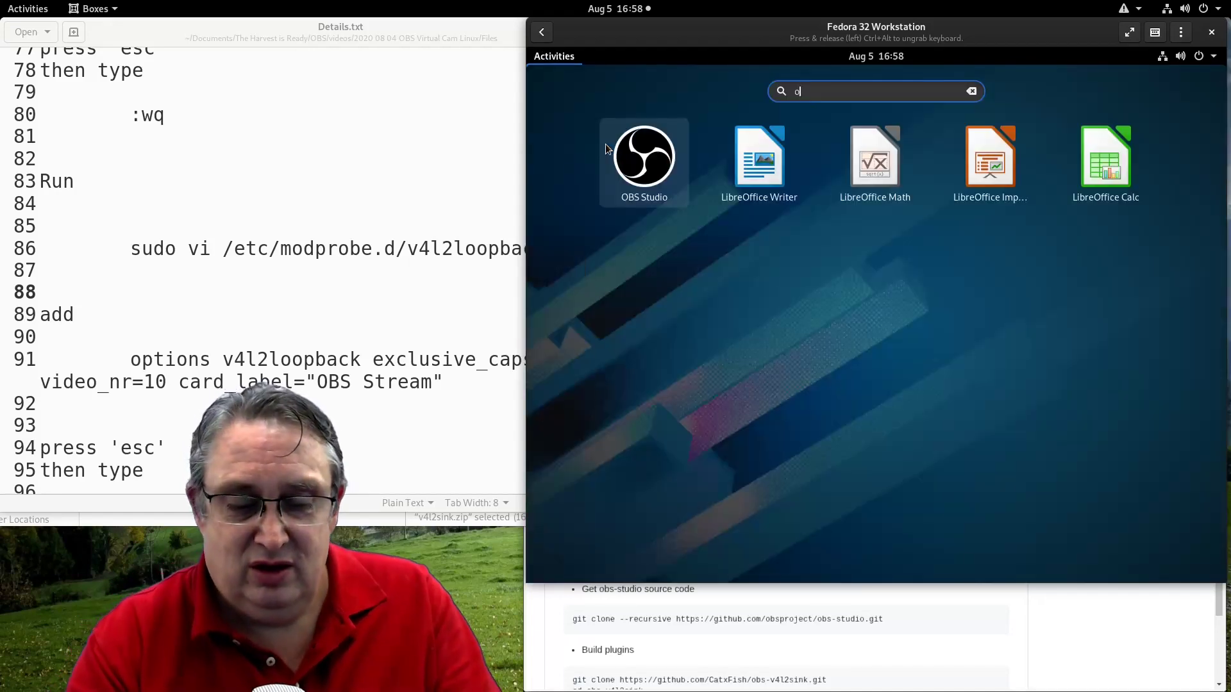
pyautogui.click(643, 155)
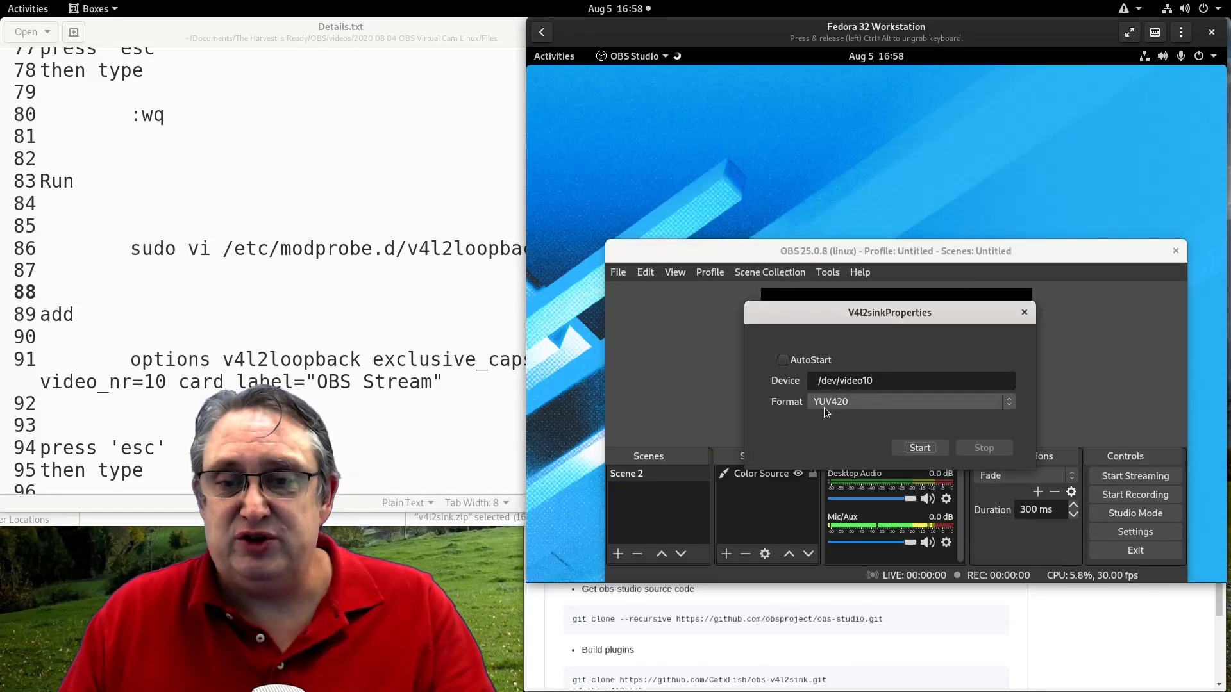
# - Start the V4l2sink output to /dev/video10 and close its properties dialog
pyautogui.click(920, 447)
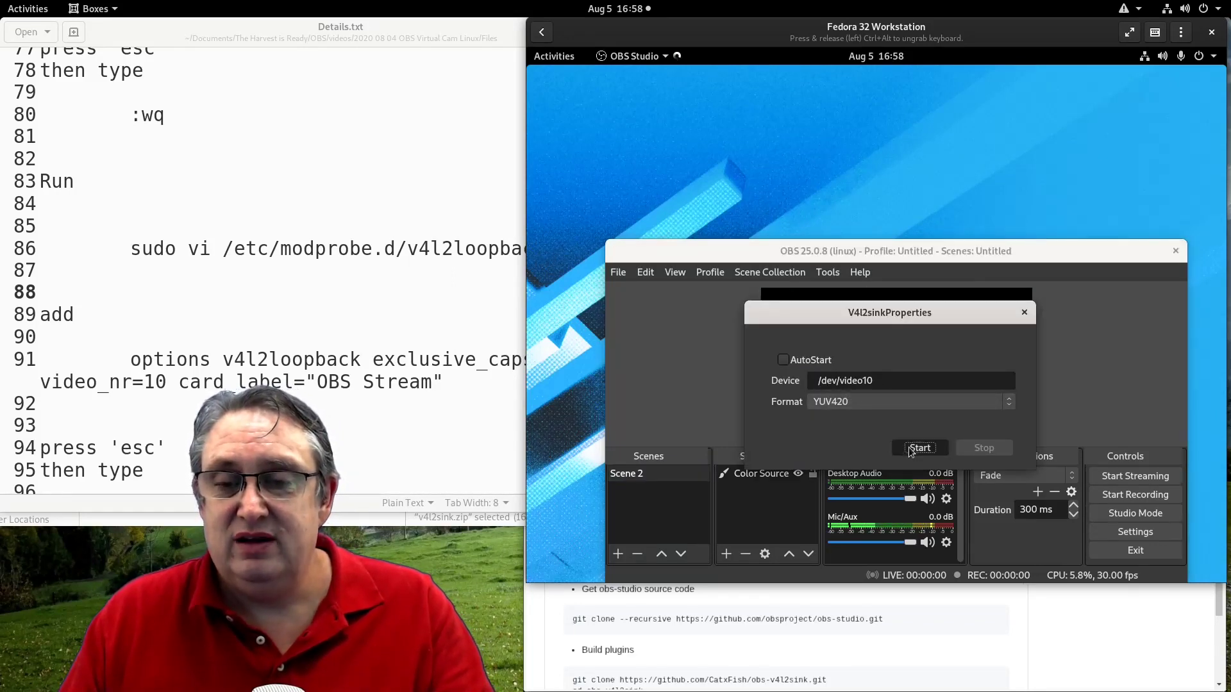
pyautogui.click(920, 448)
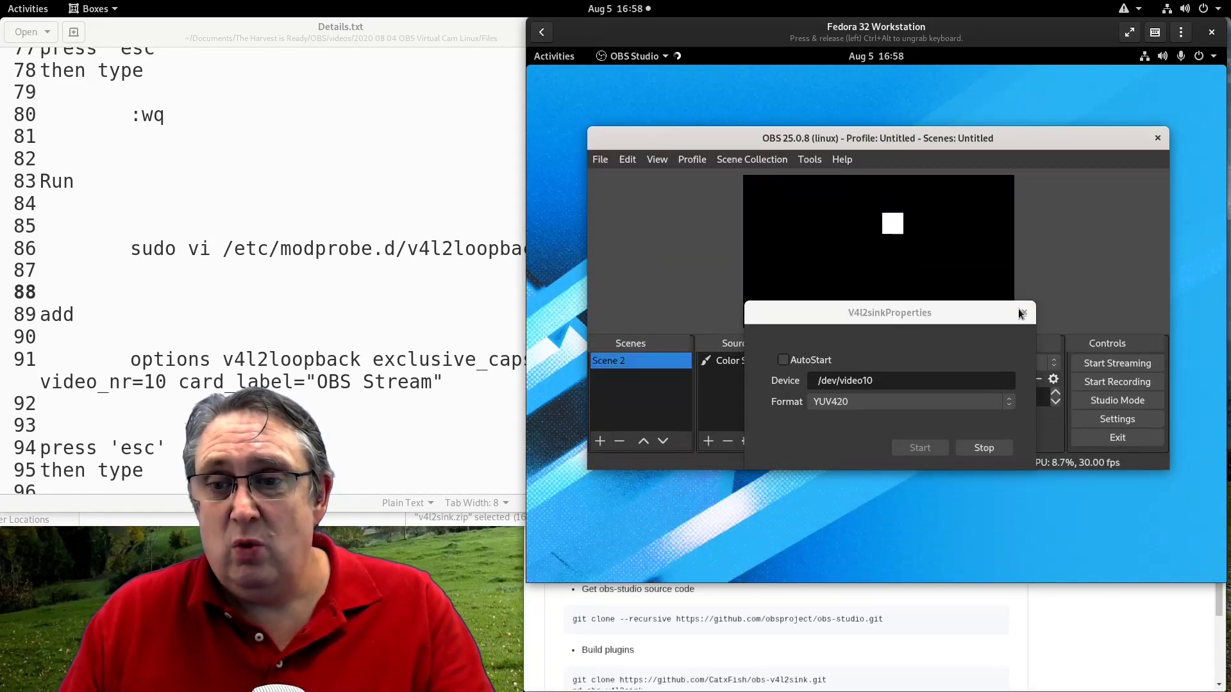
pyautogui.click(1022, 313)
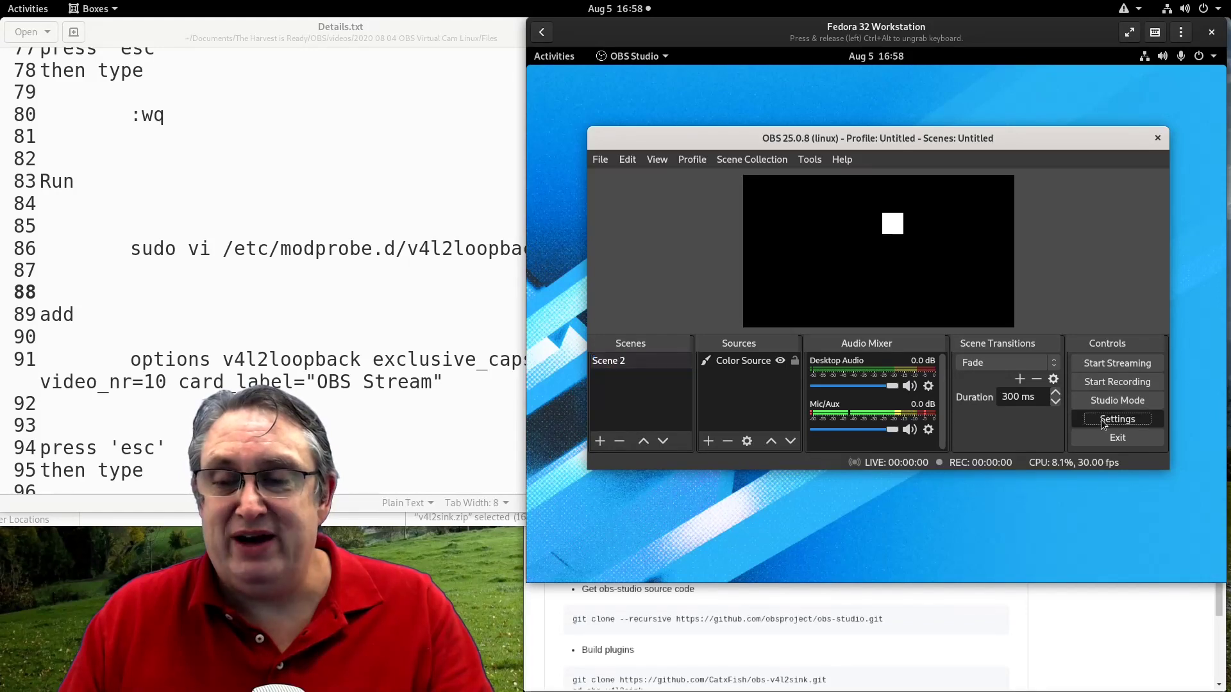
pyautogui.click(1117, 417)
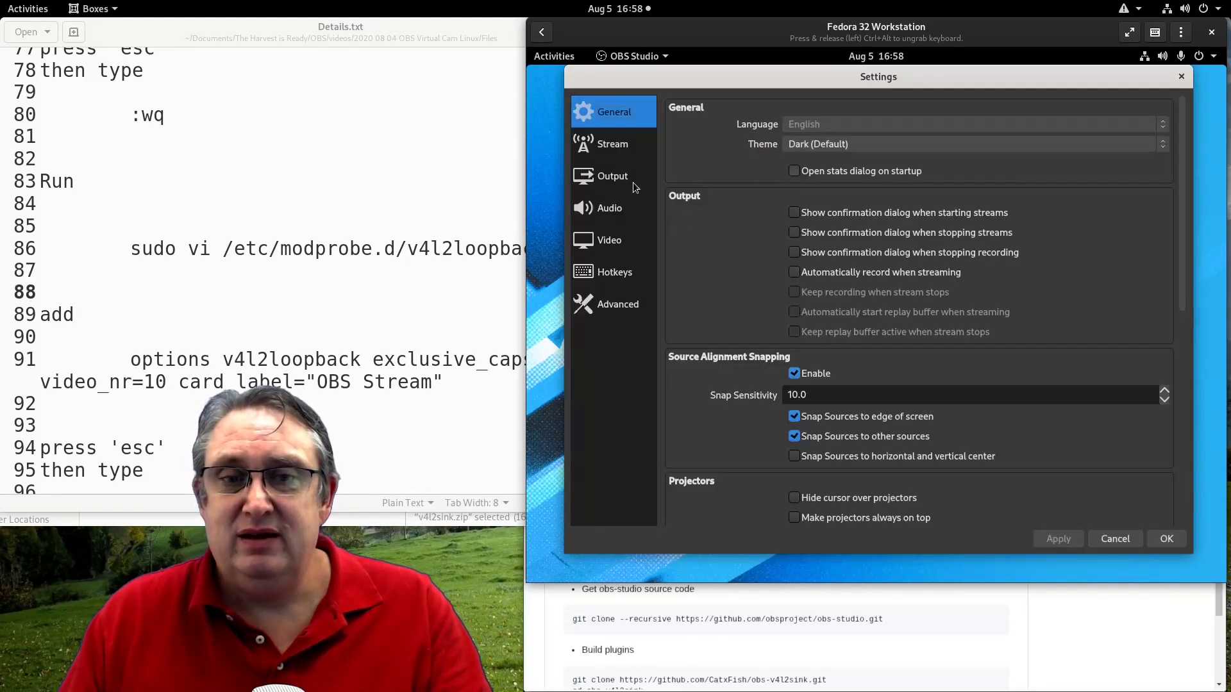
pyautogui.click(613, 143)
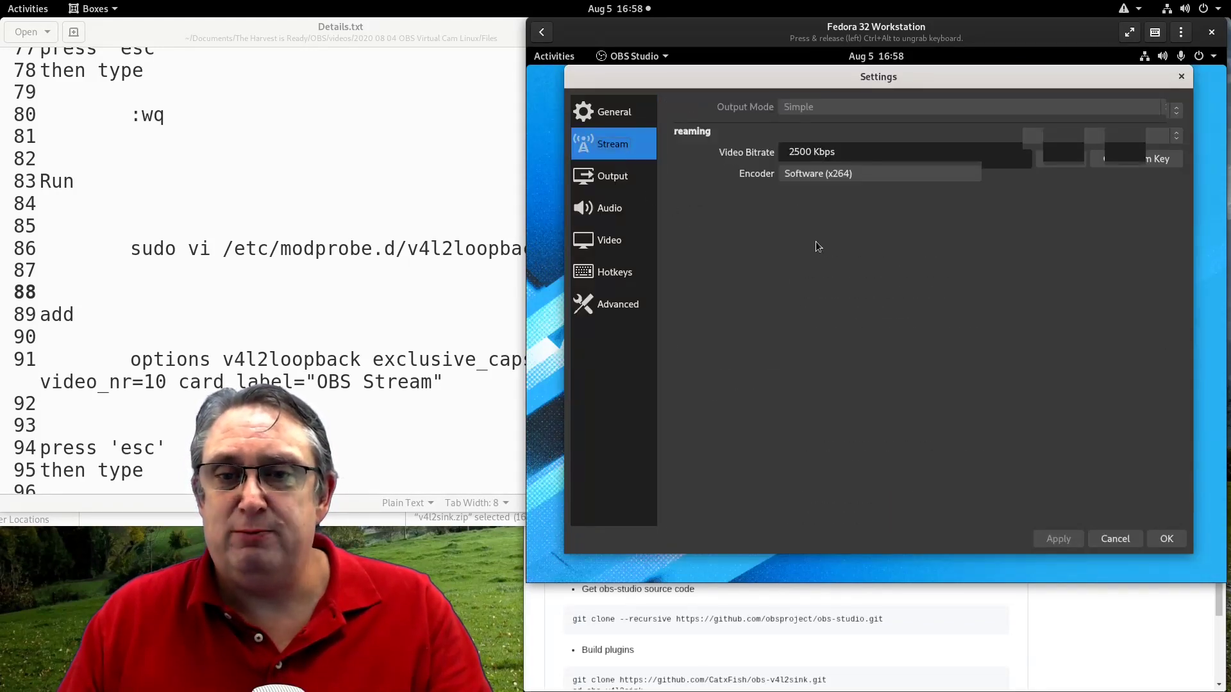
pyautogui.click(613, 176)
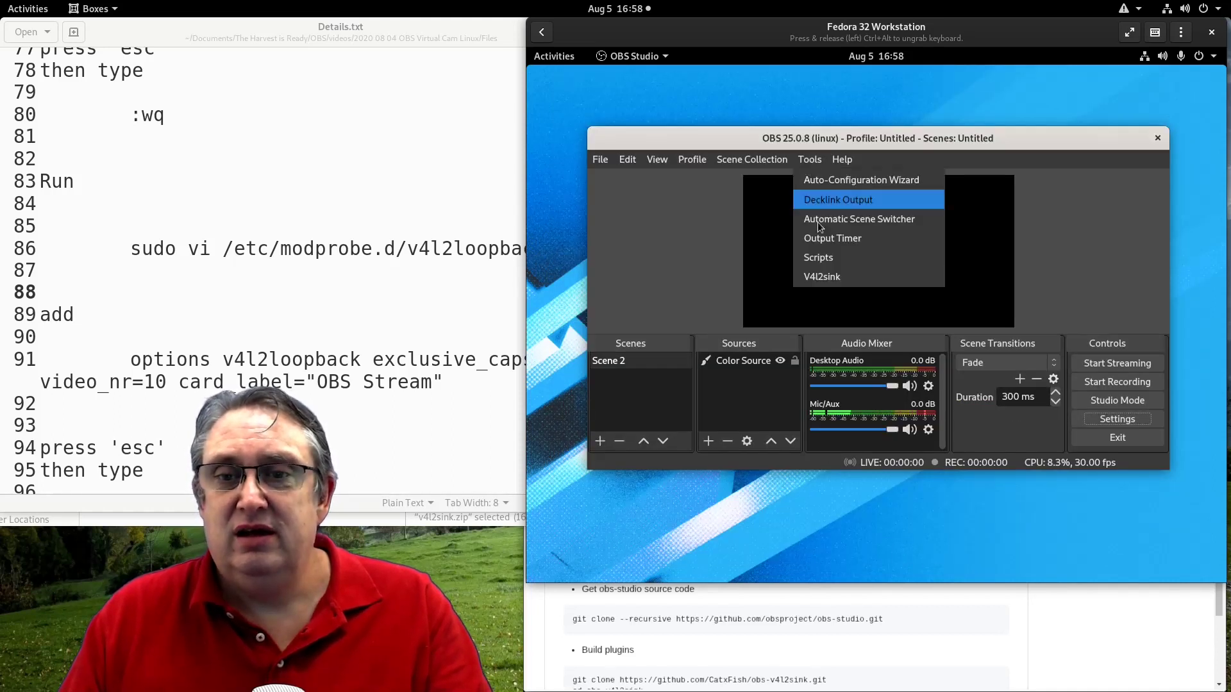
pyautogui.click(820, 277)
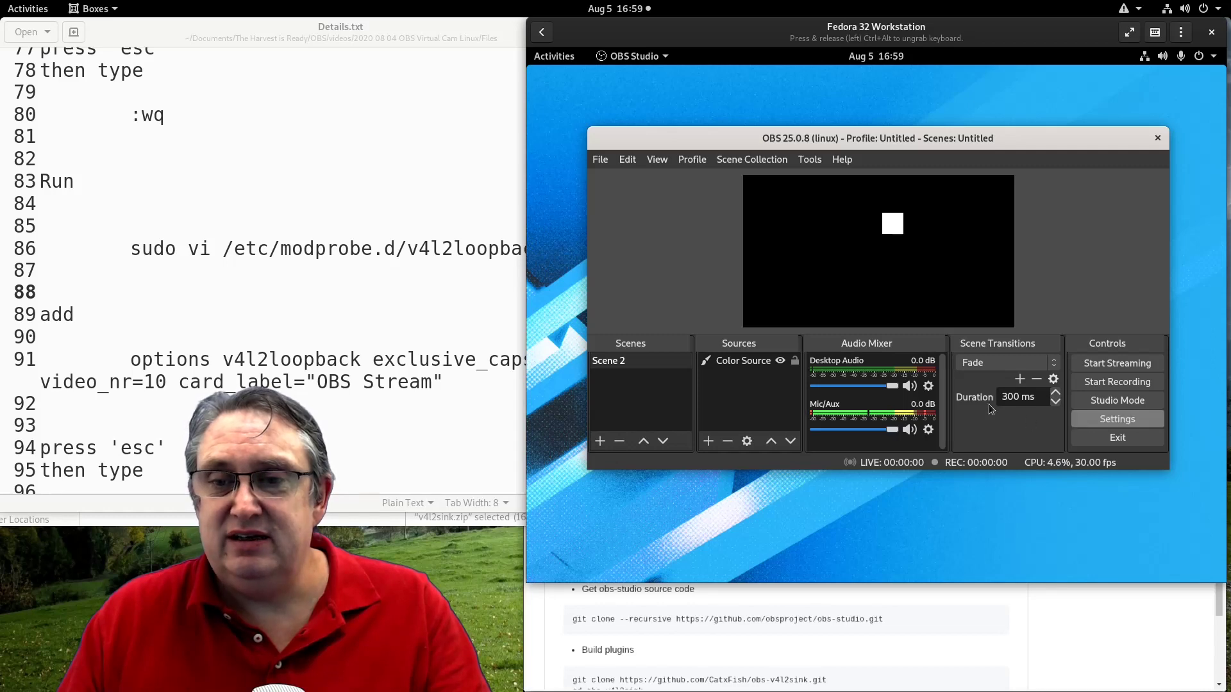
pyautogui.click(1116, 418)
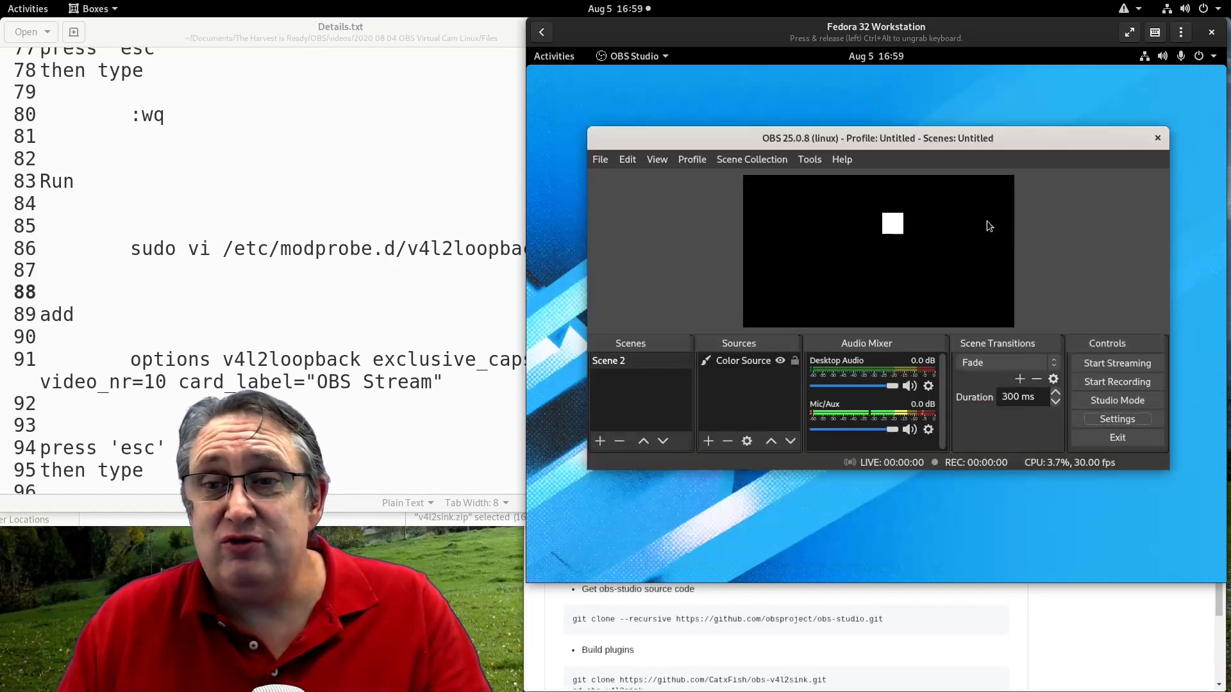
pyautogui.click(809, 159)
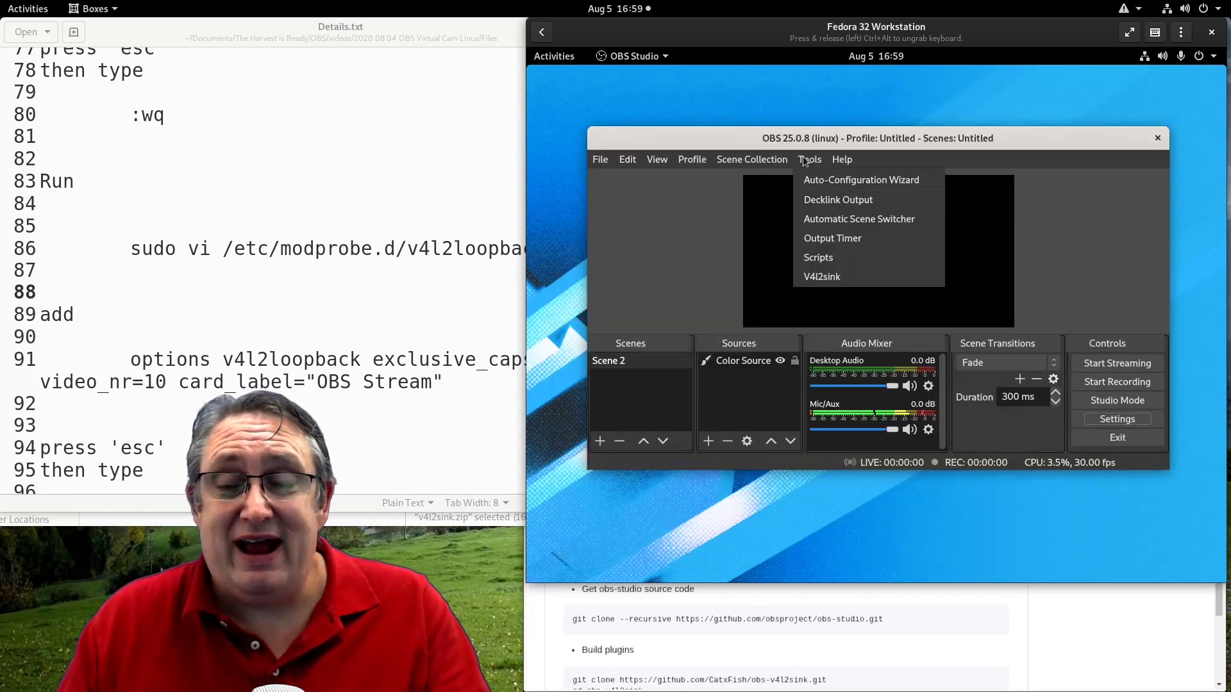